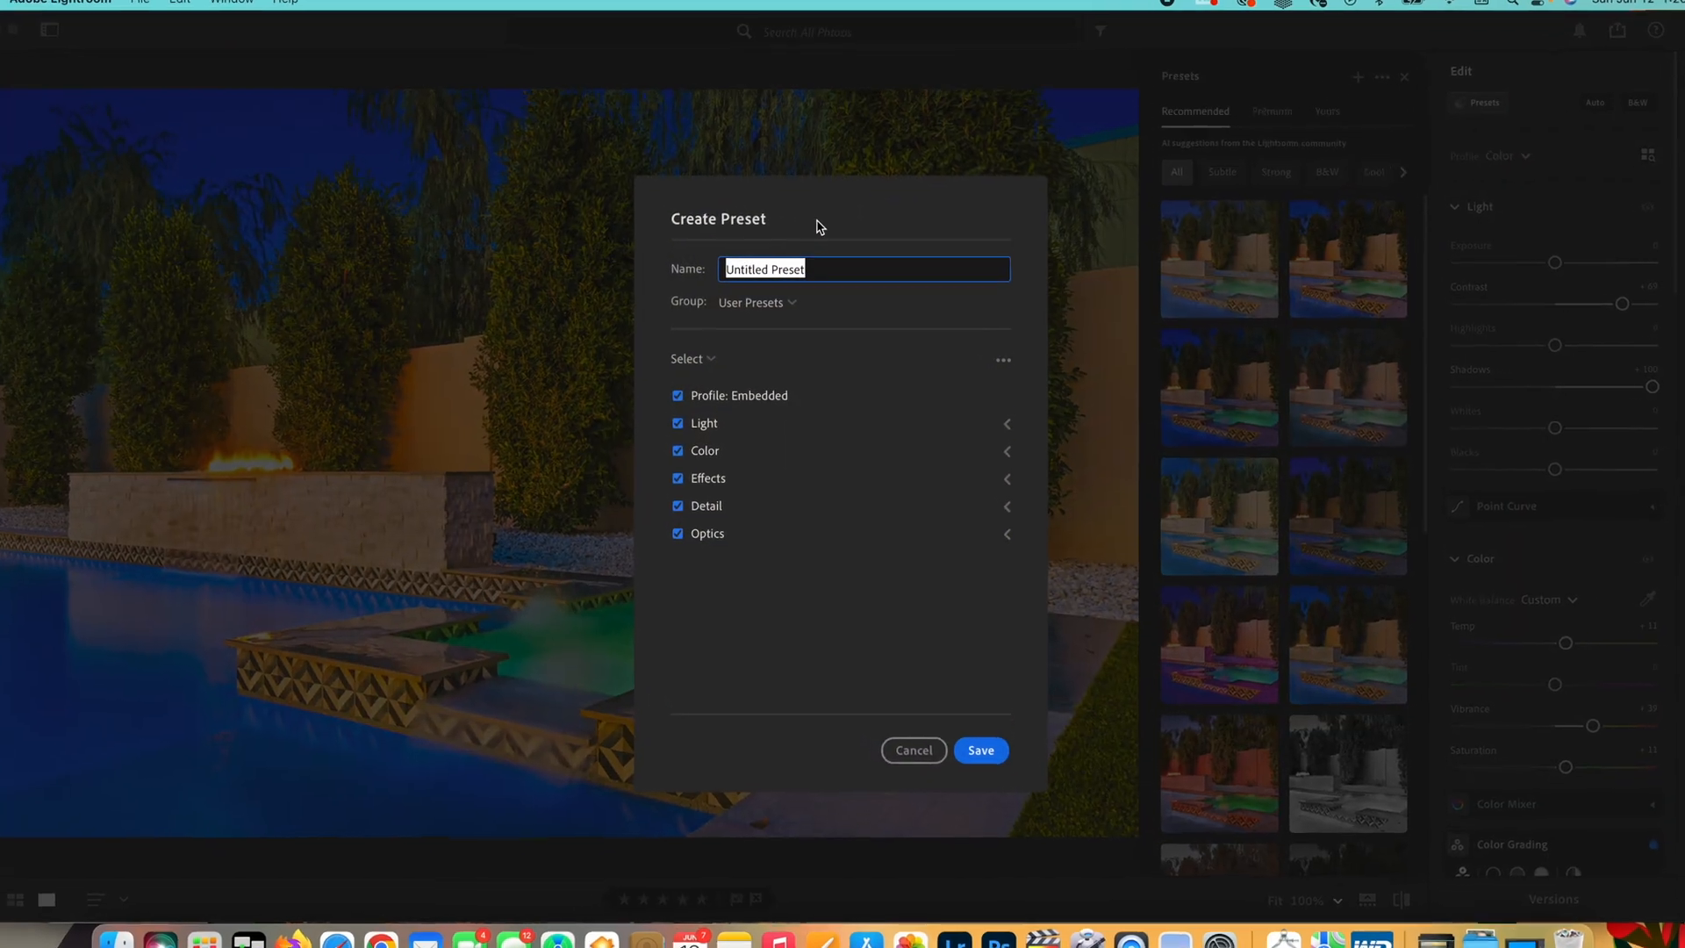
Cancel the Create Preset dialog and return to editing the pool photo.
click(913, 749)
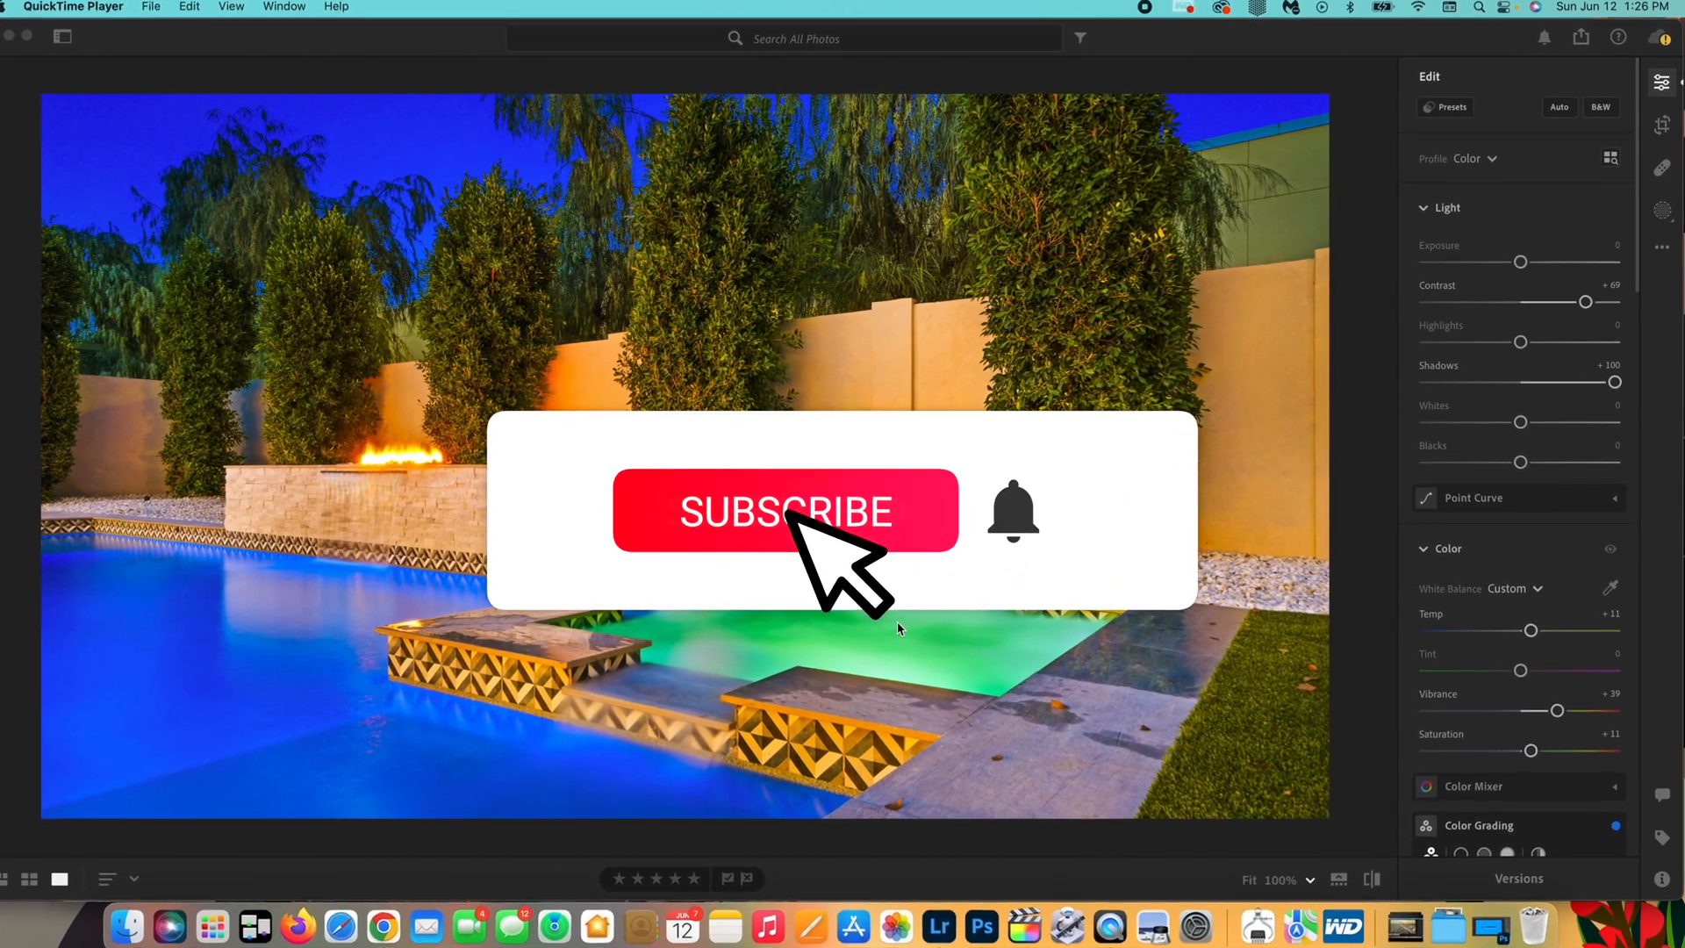
click(784, 511)
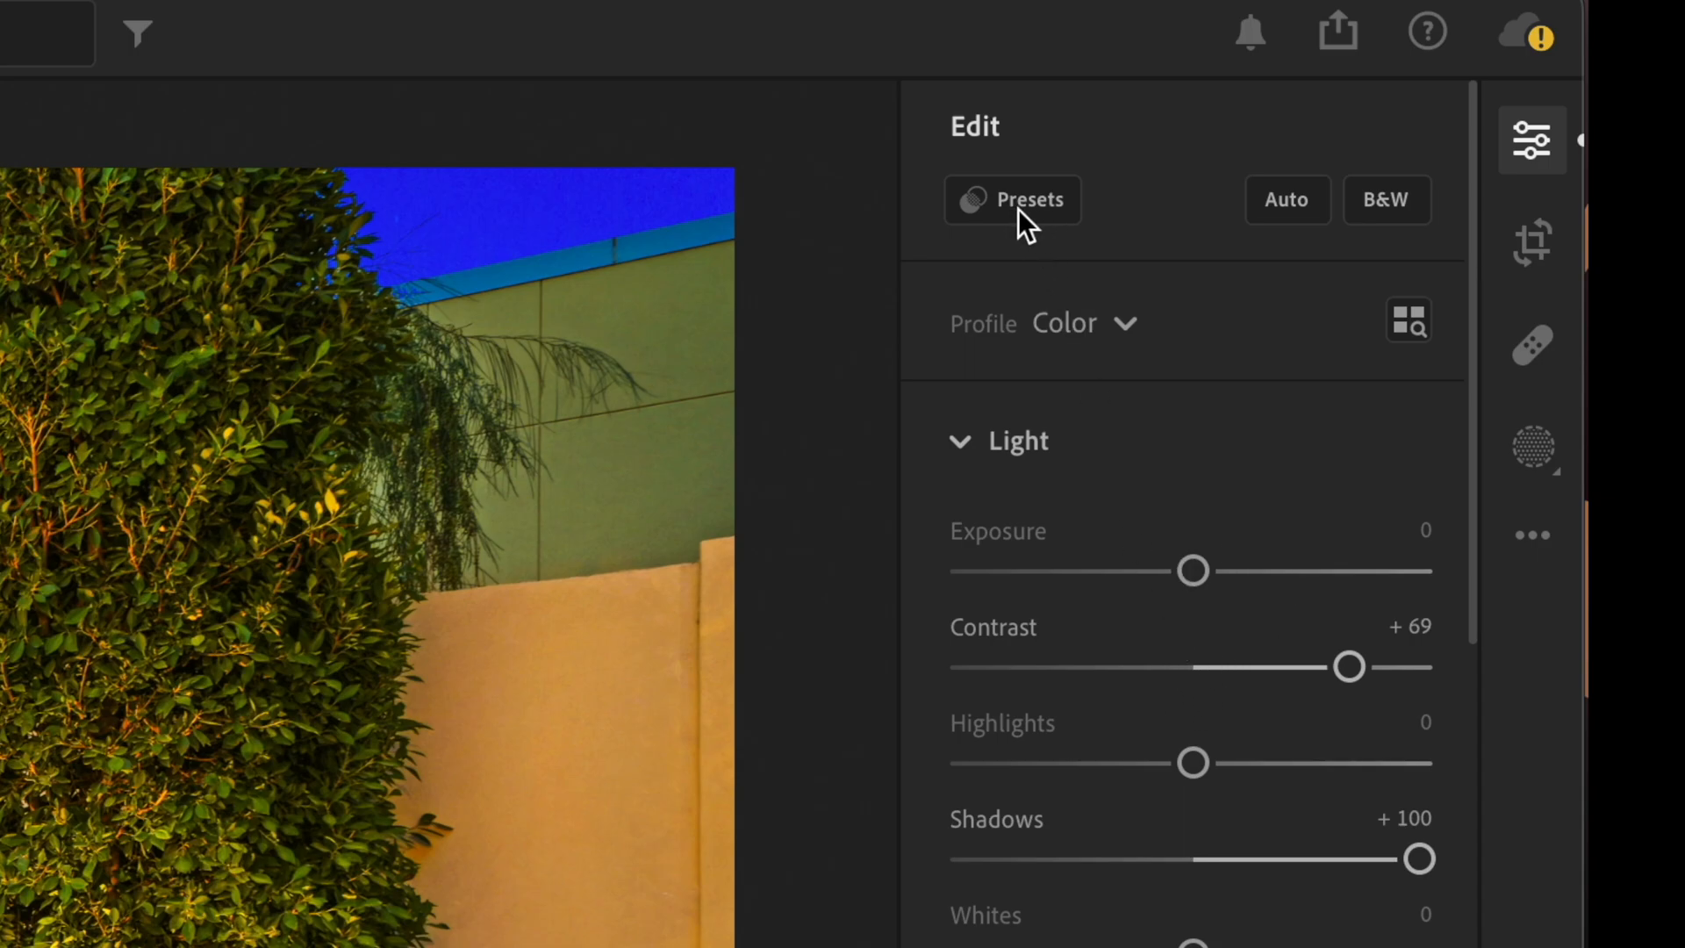
mouse_move(1016, 226)
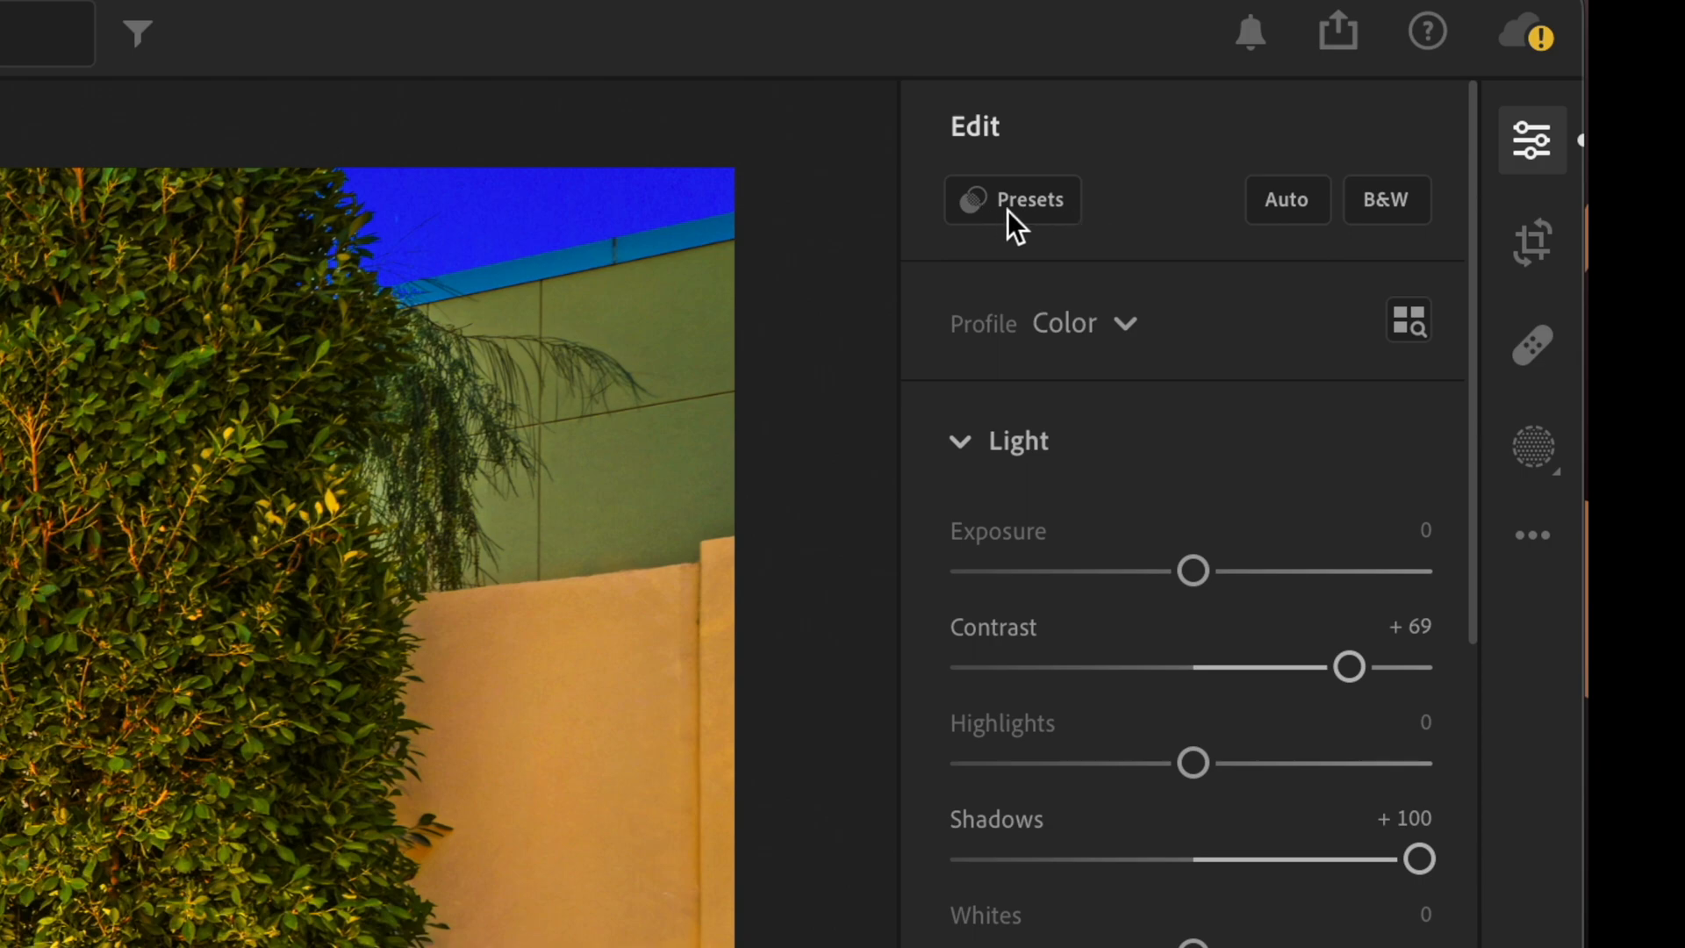
Show the Presets panel on the Recommended tab beside the pool photo's edits.
click(1011, 200)
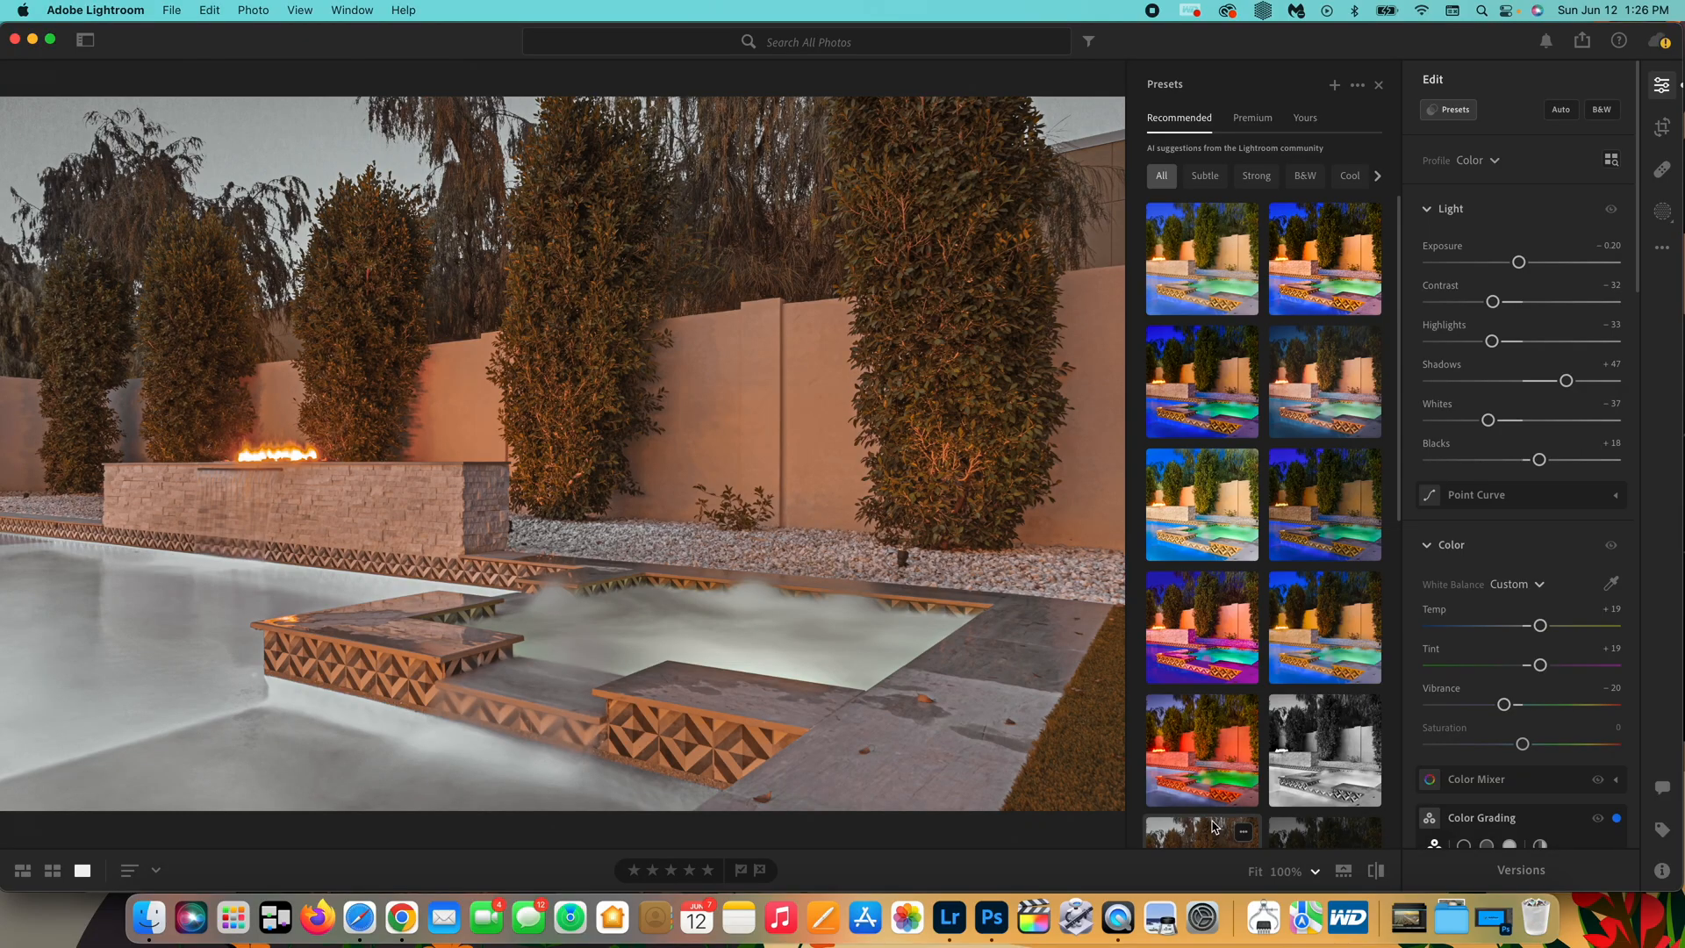
click(1325, 258)
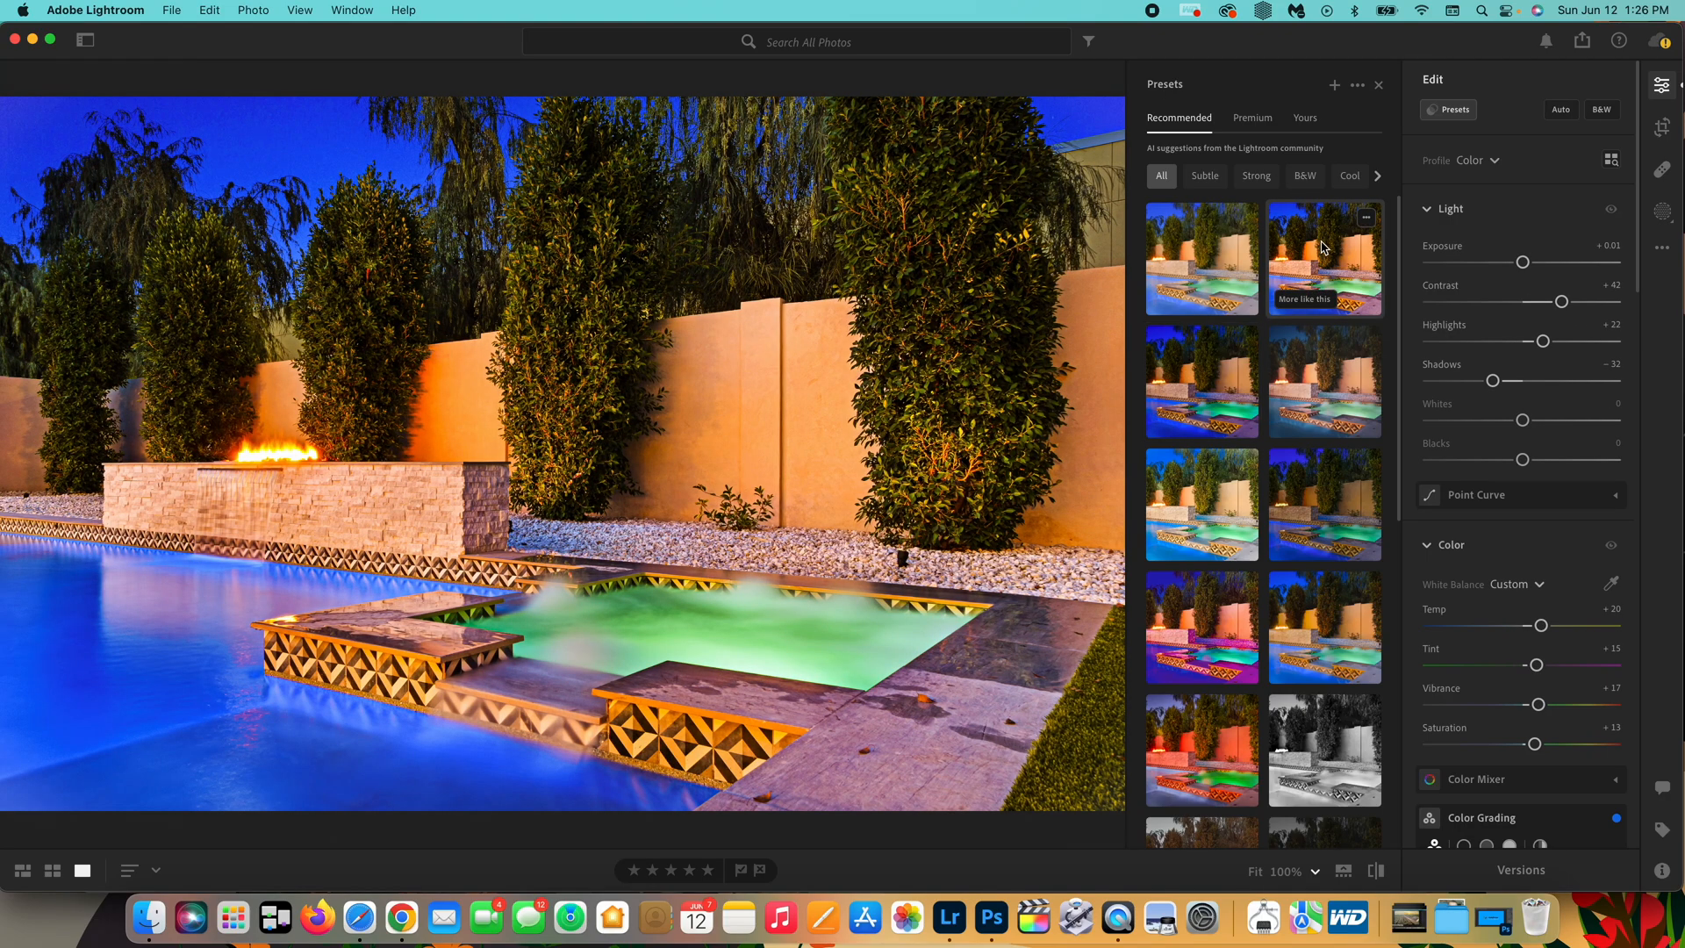
mouse_move(1320, 247)
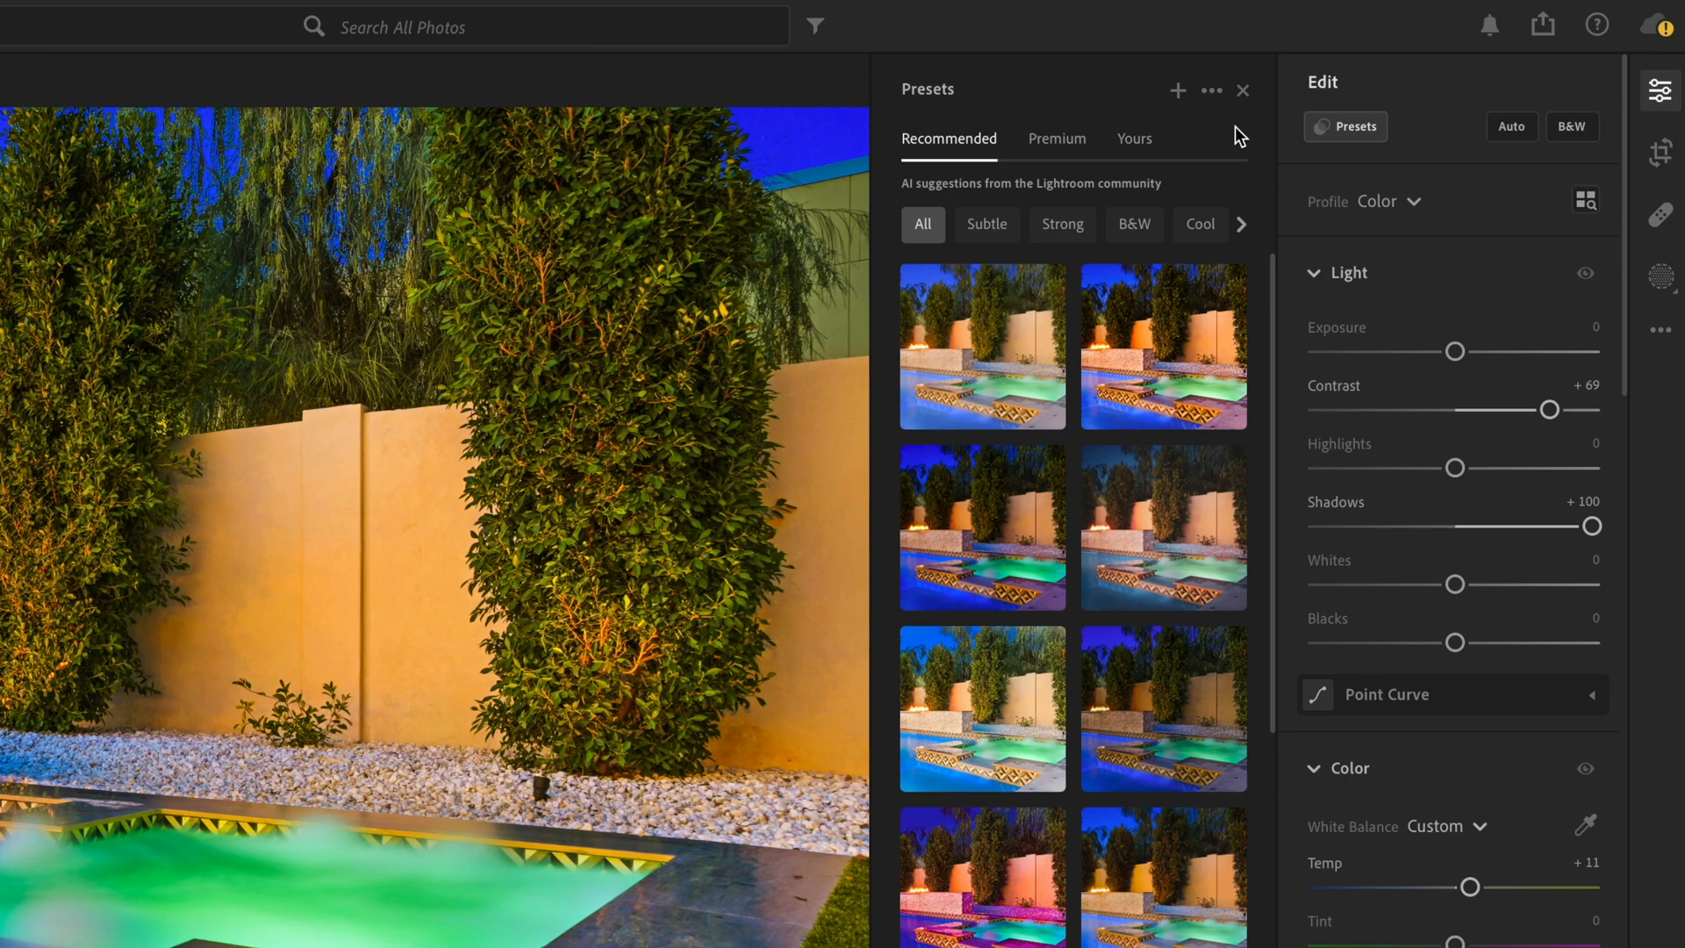
mouse_move(1482, 355)
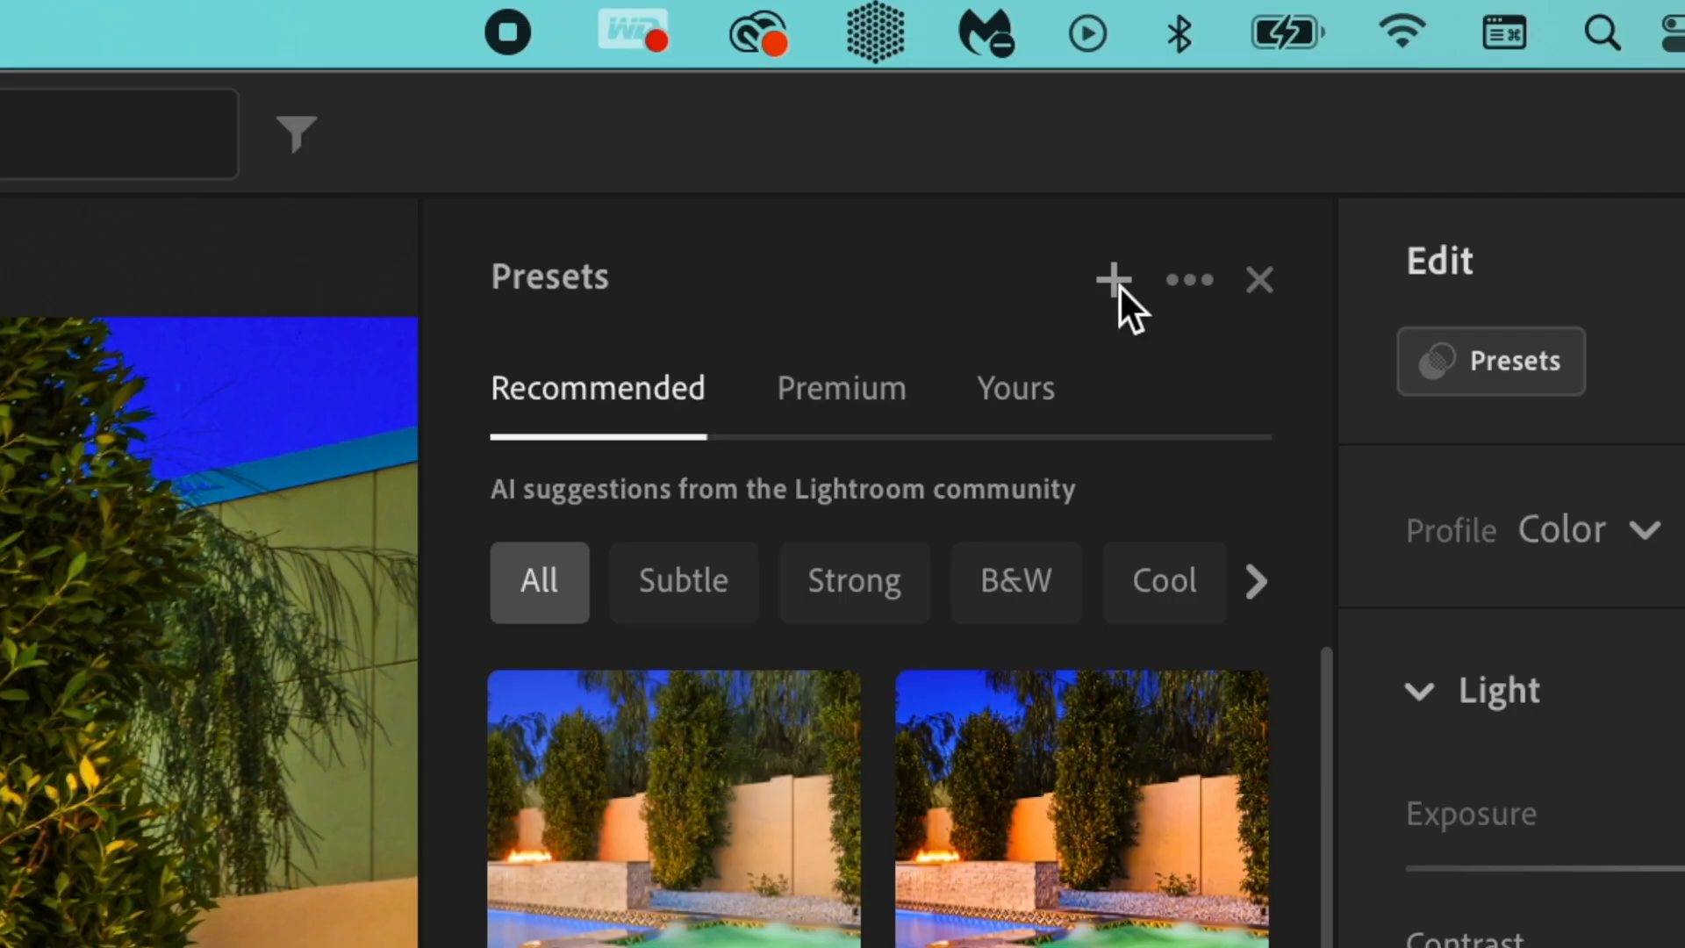
Create a new preset named 'Vibrant Warm June' in the User Presets group.
click(1114, 279)
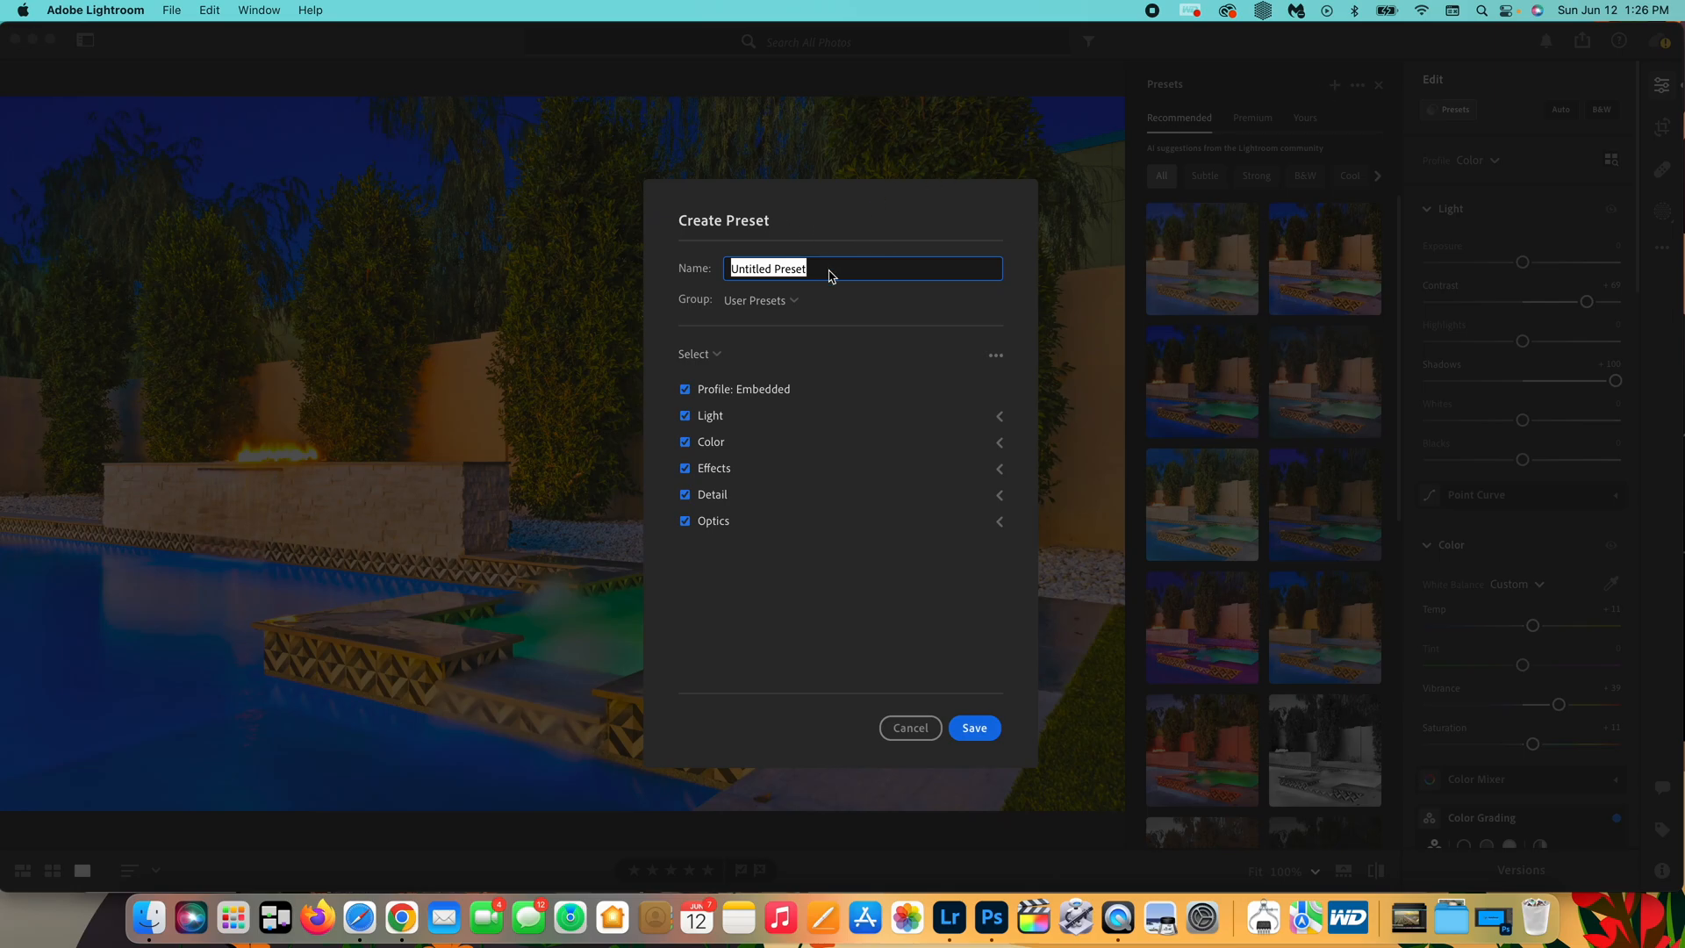
text(Vibrant Warm J)
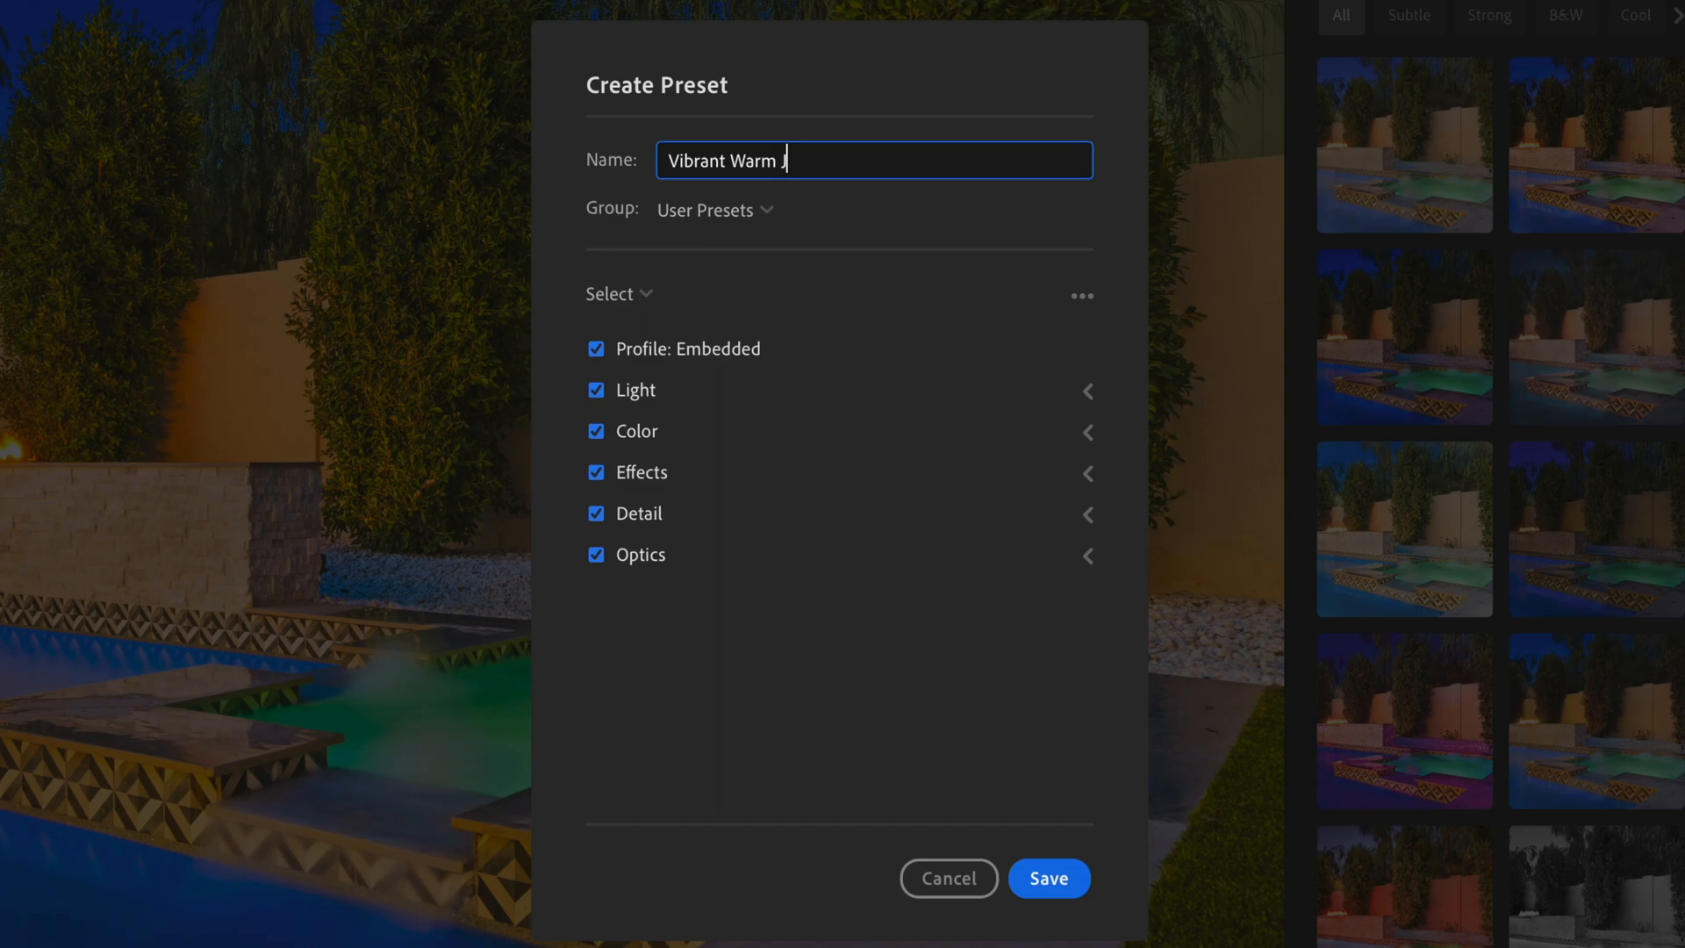
text(une)
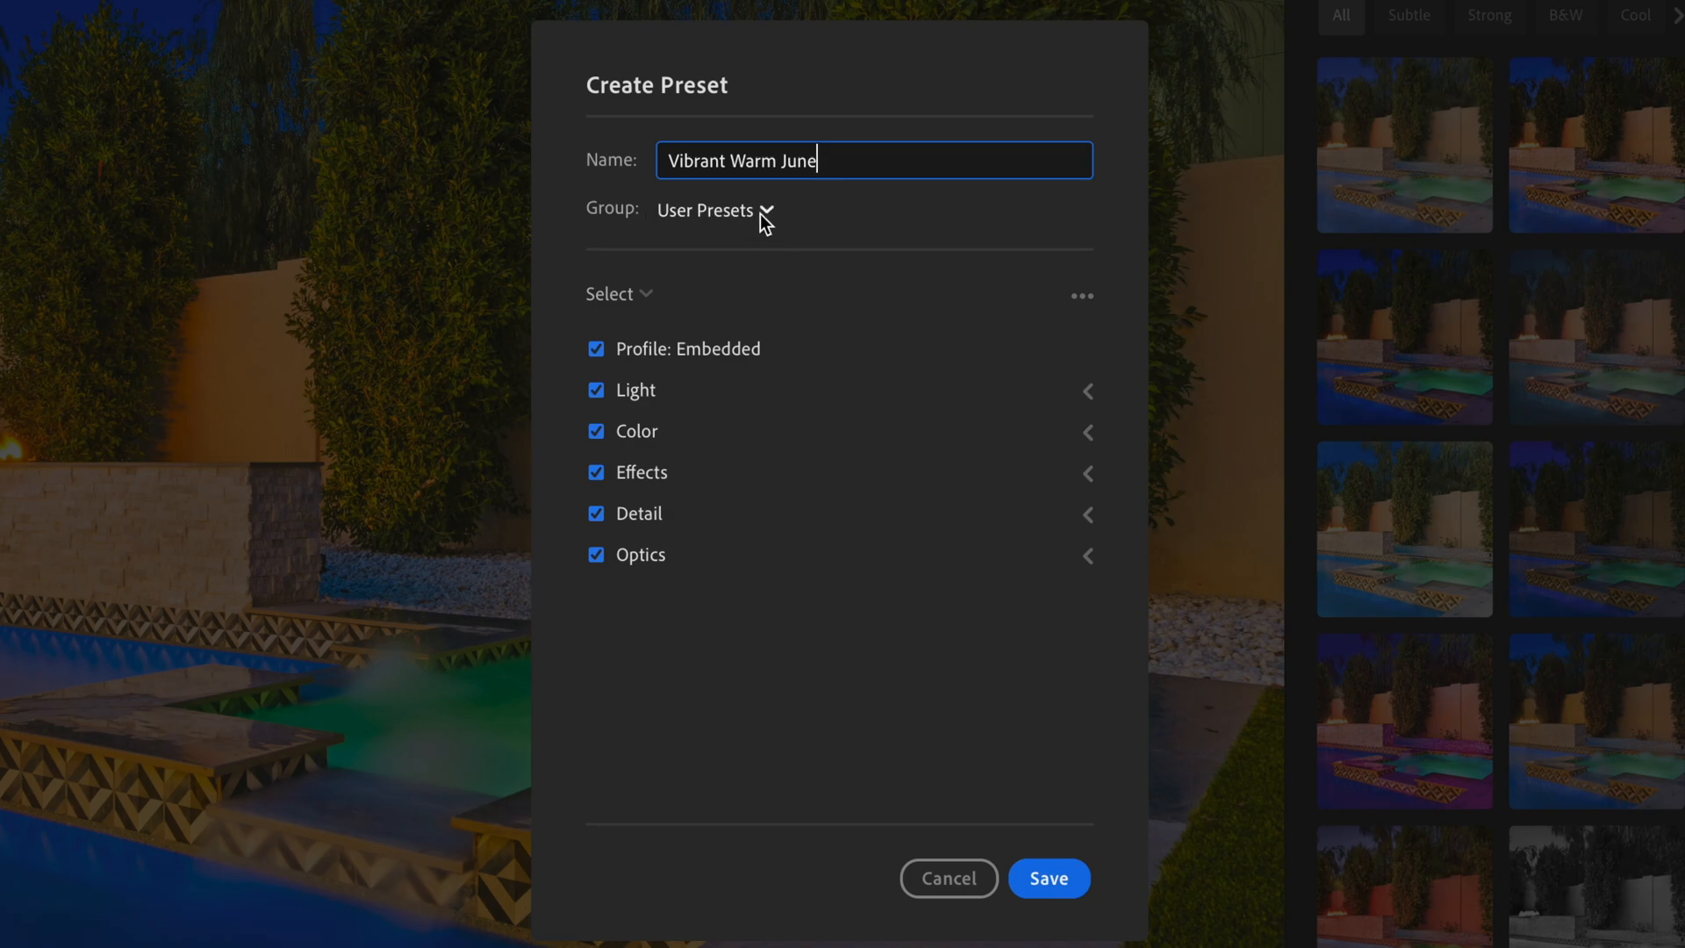
click(713, 209)
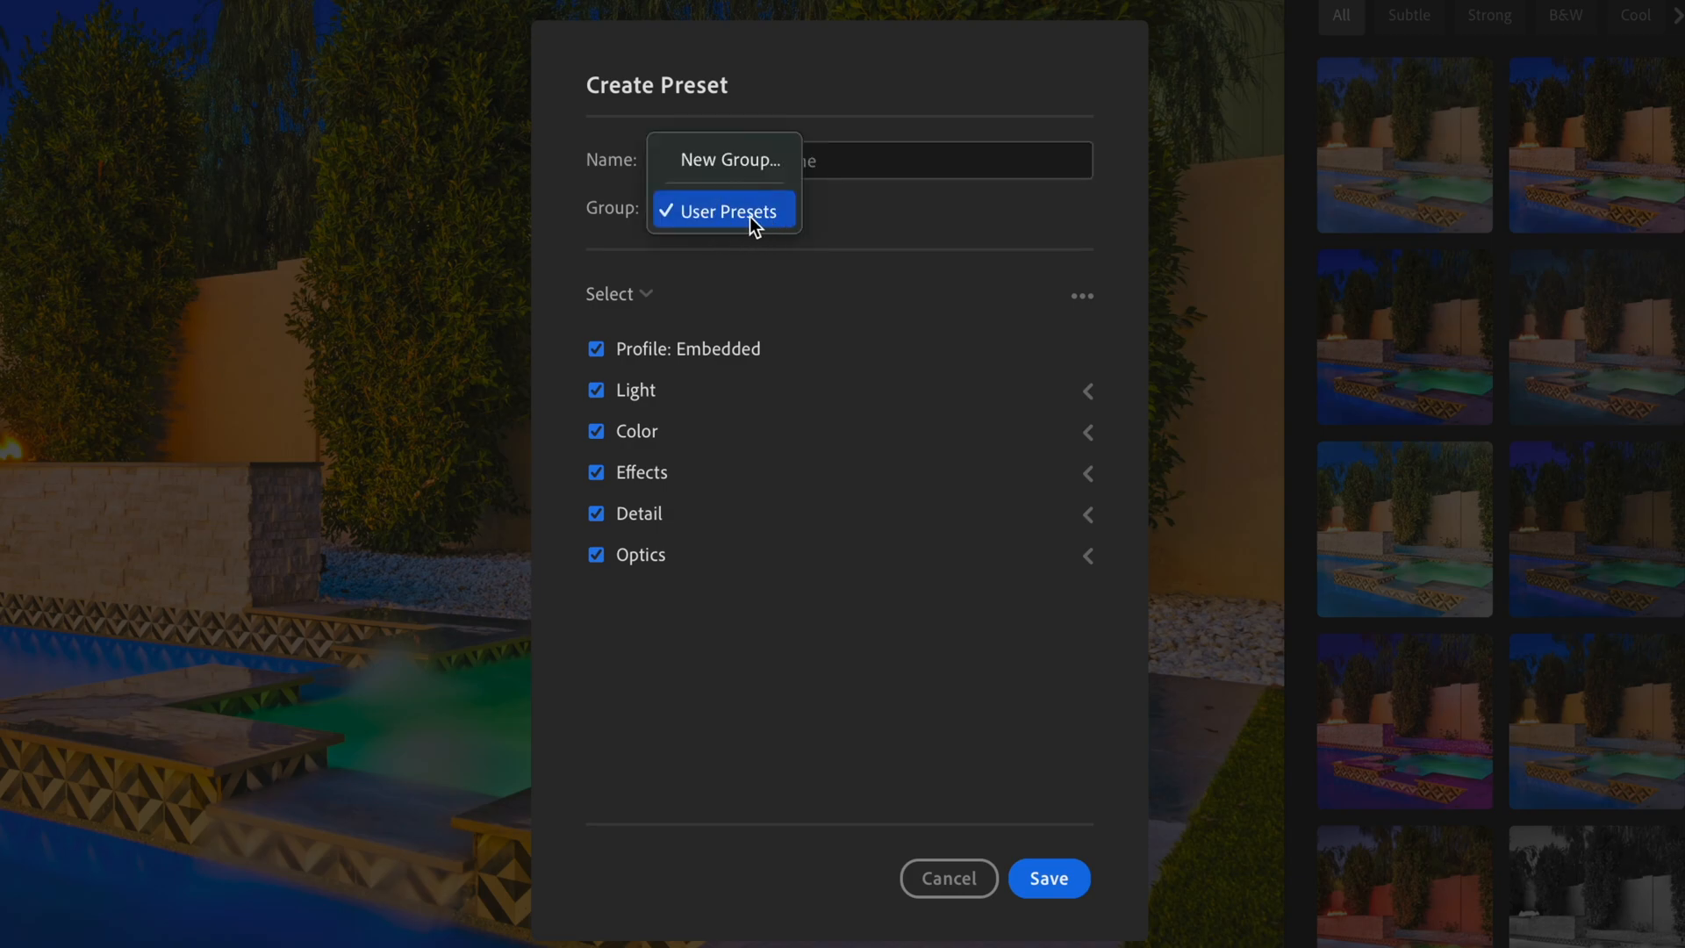
click(721, 210)
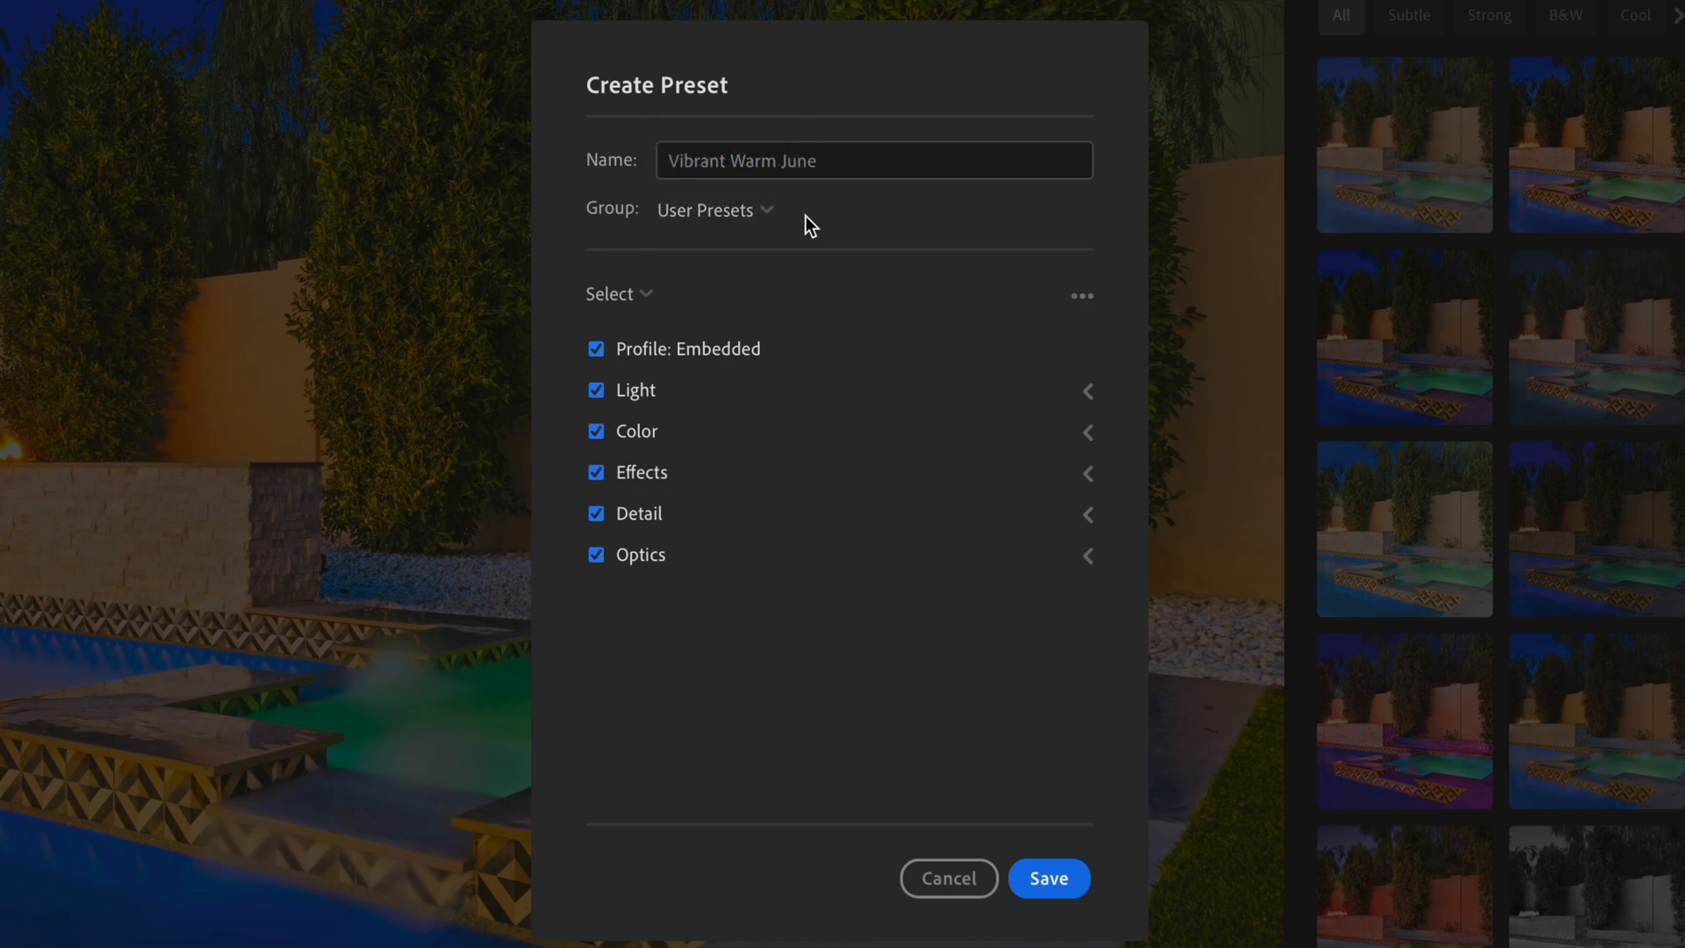
mouse_move(803, 272)
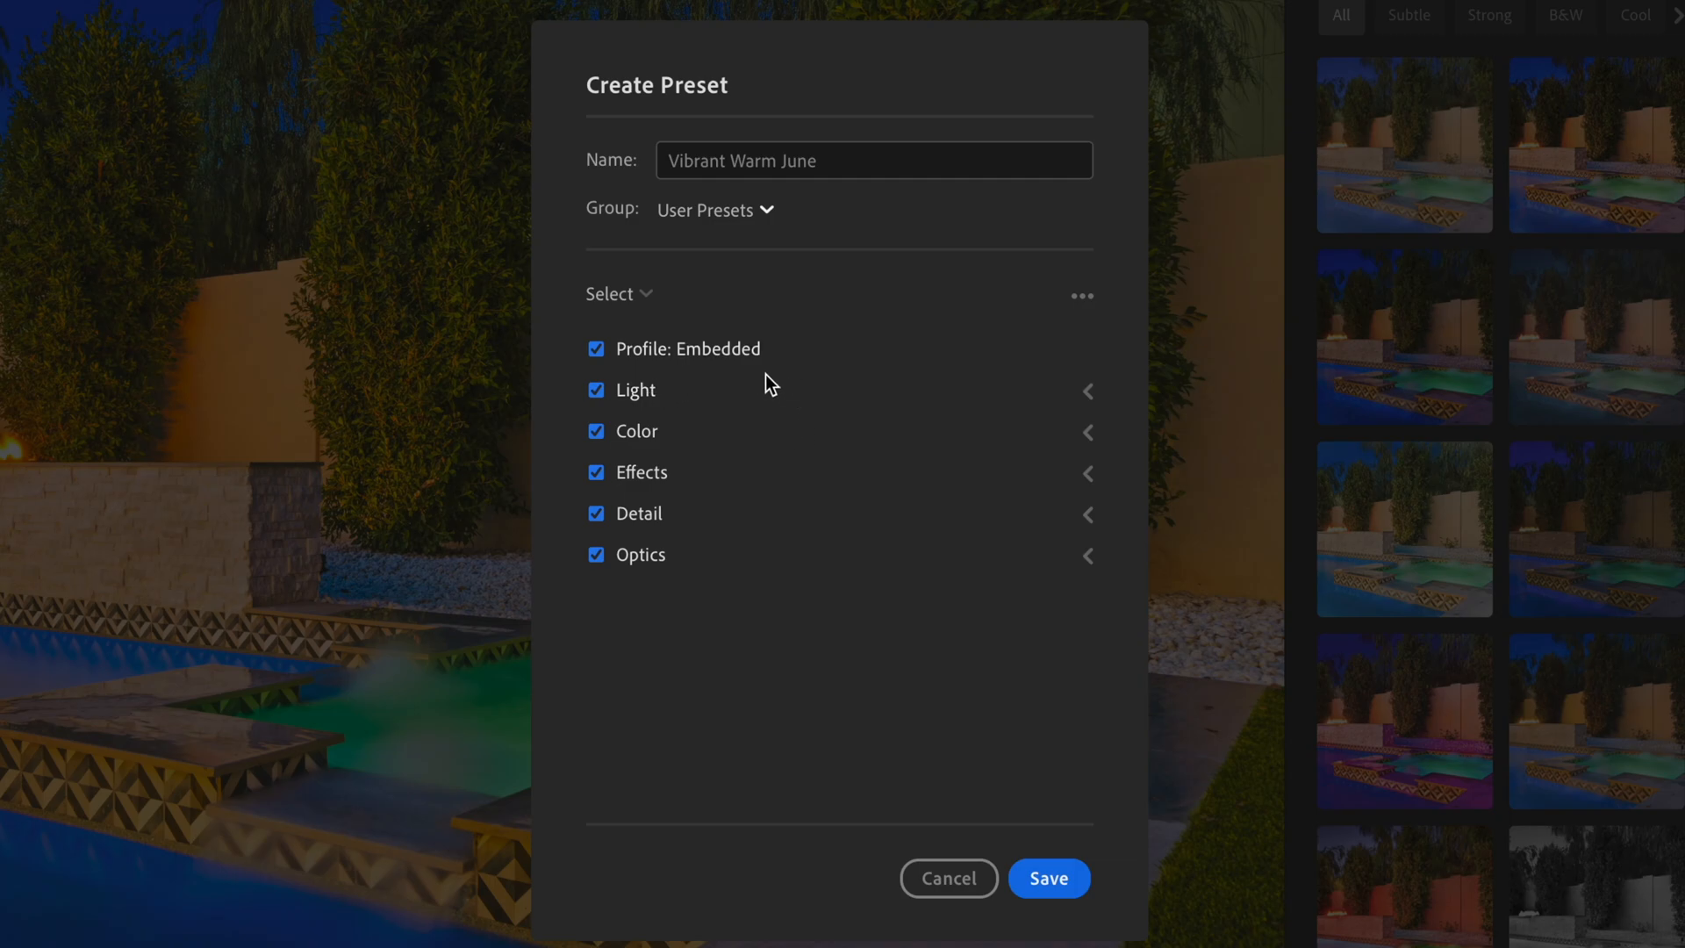
mouse_move(1090, 437)
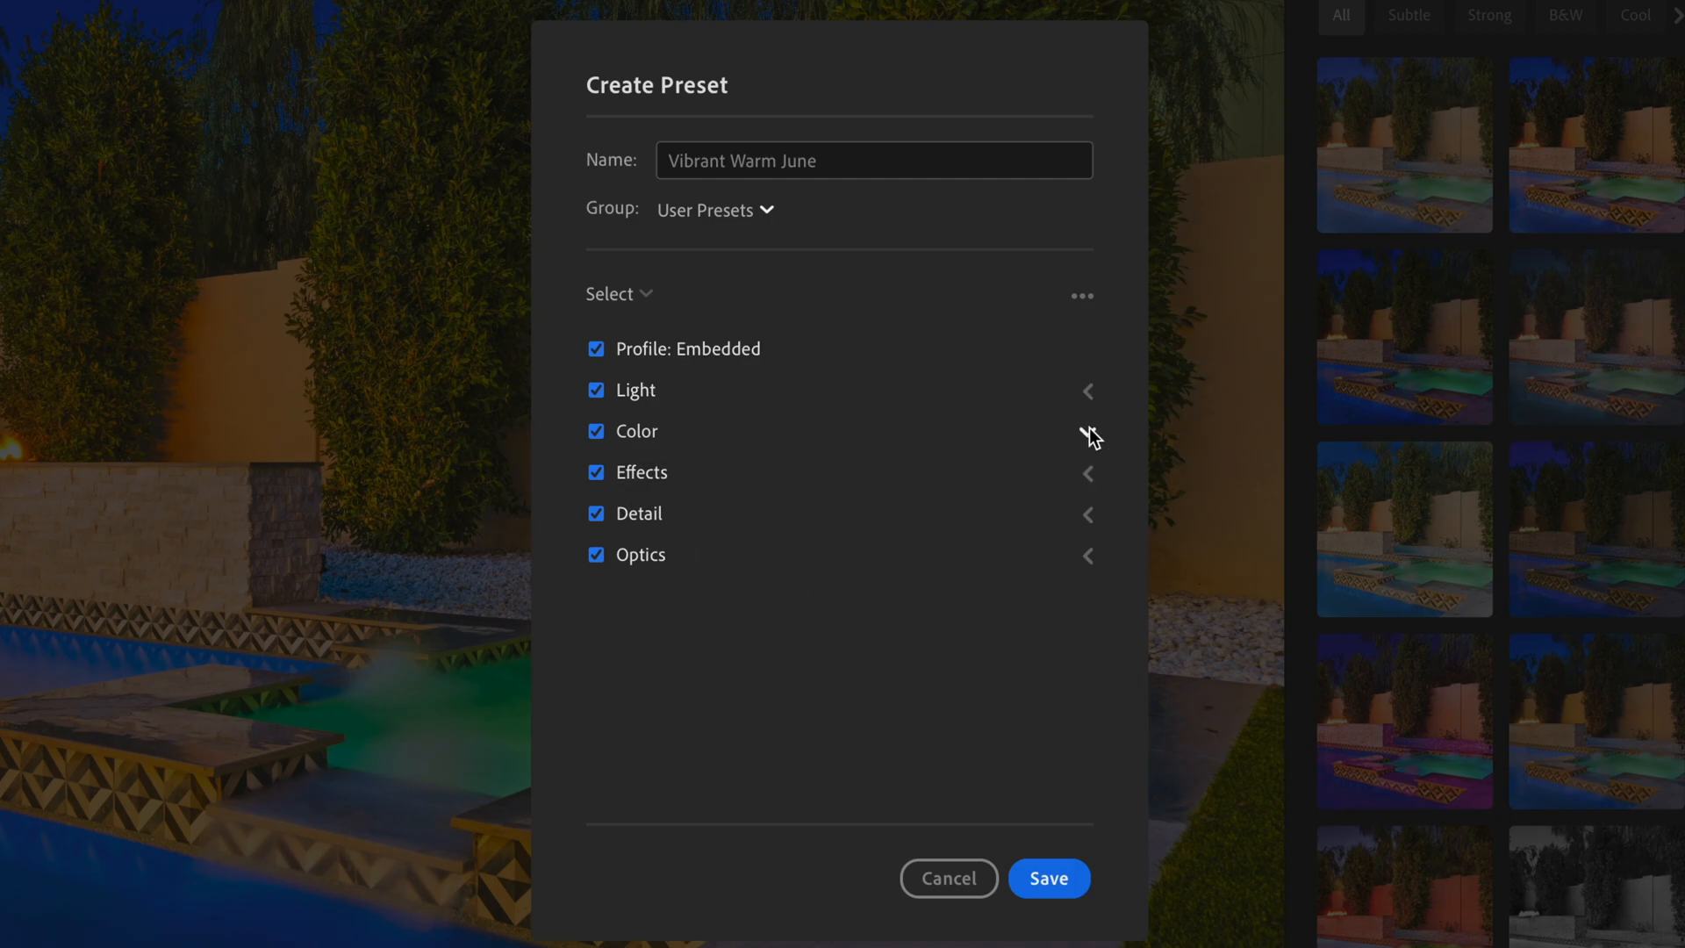
click(1087, 432)
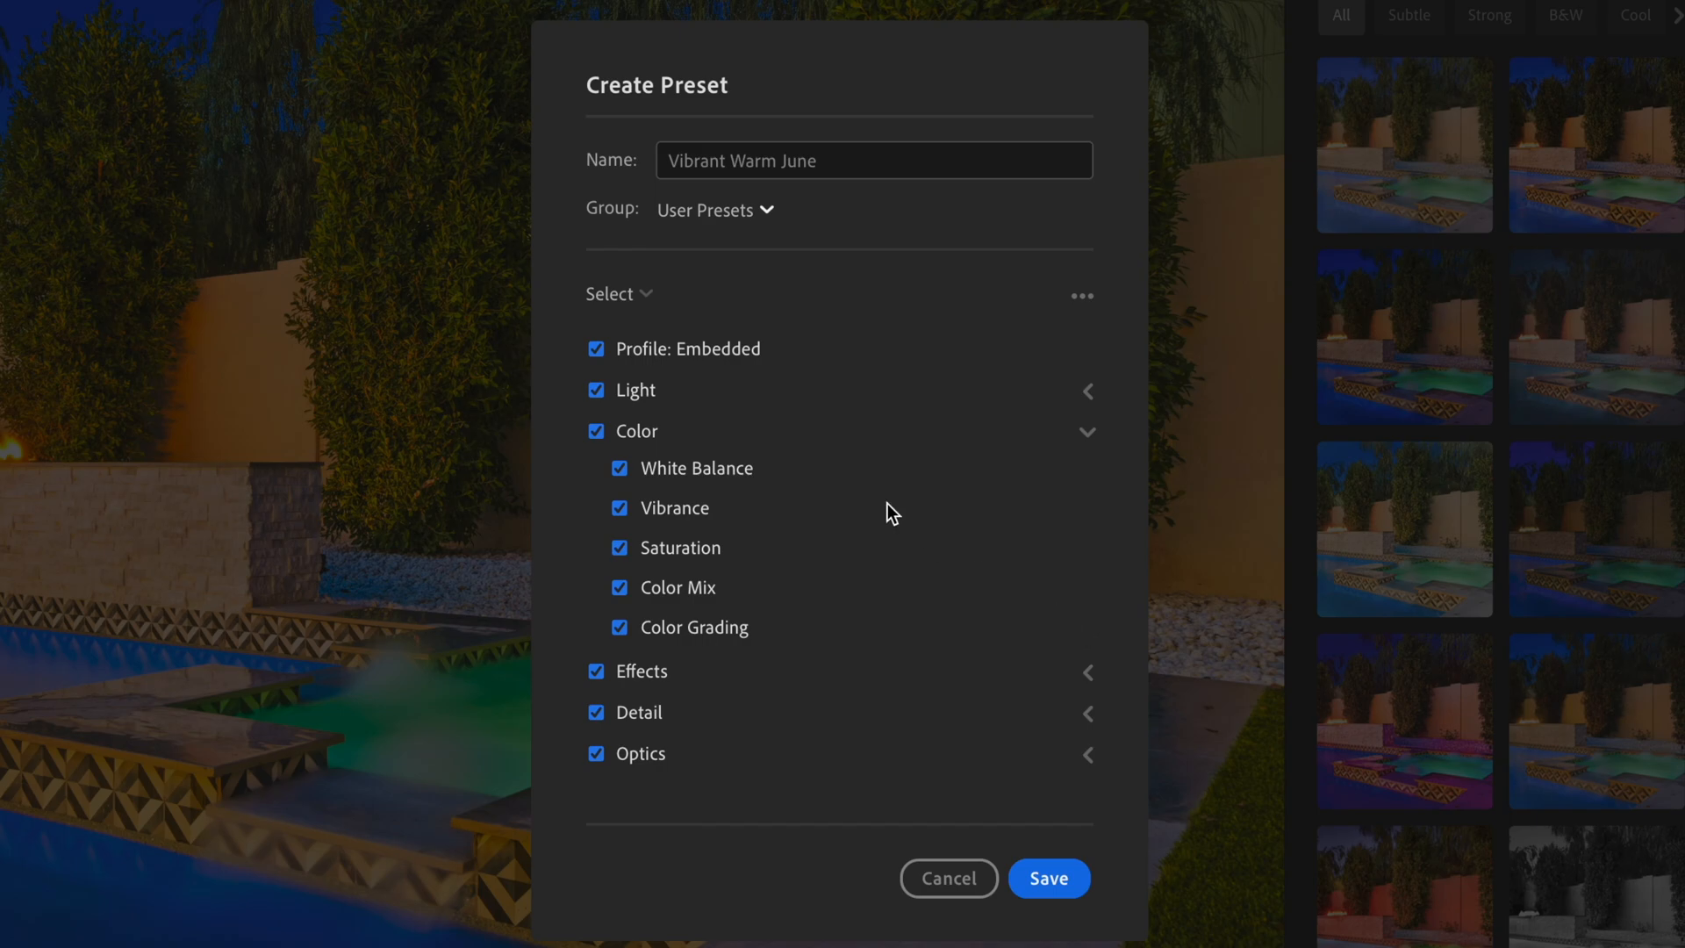
mouse_move(678, 567)
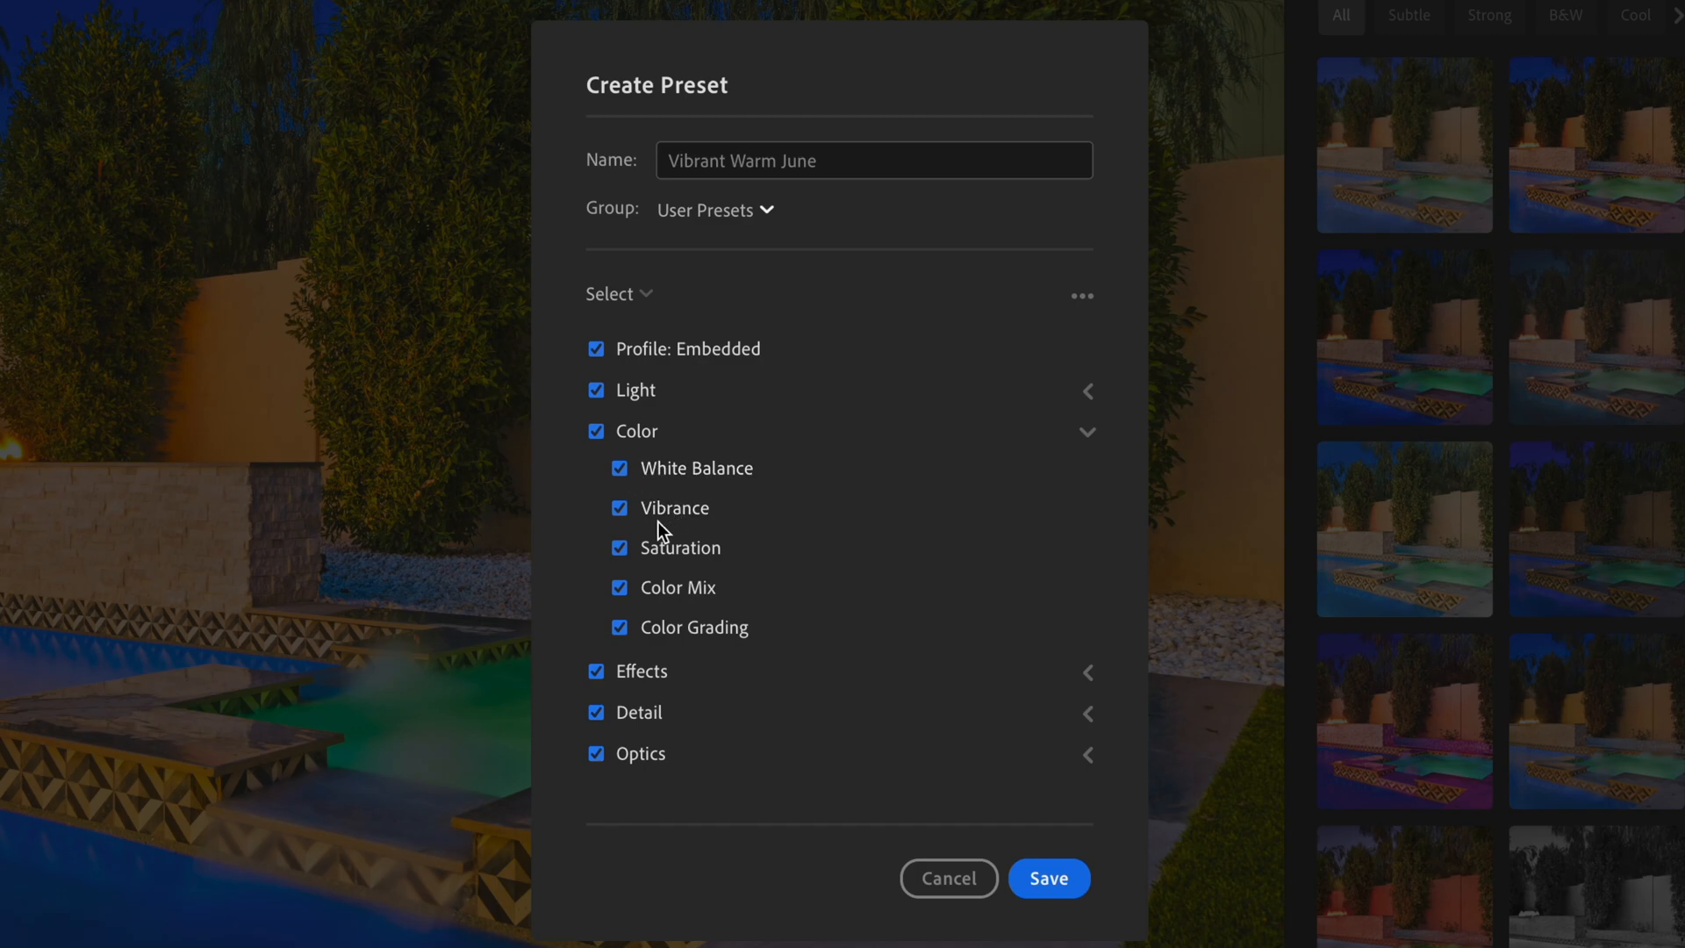
mouse_move(714, 549)
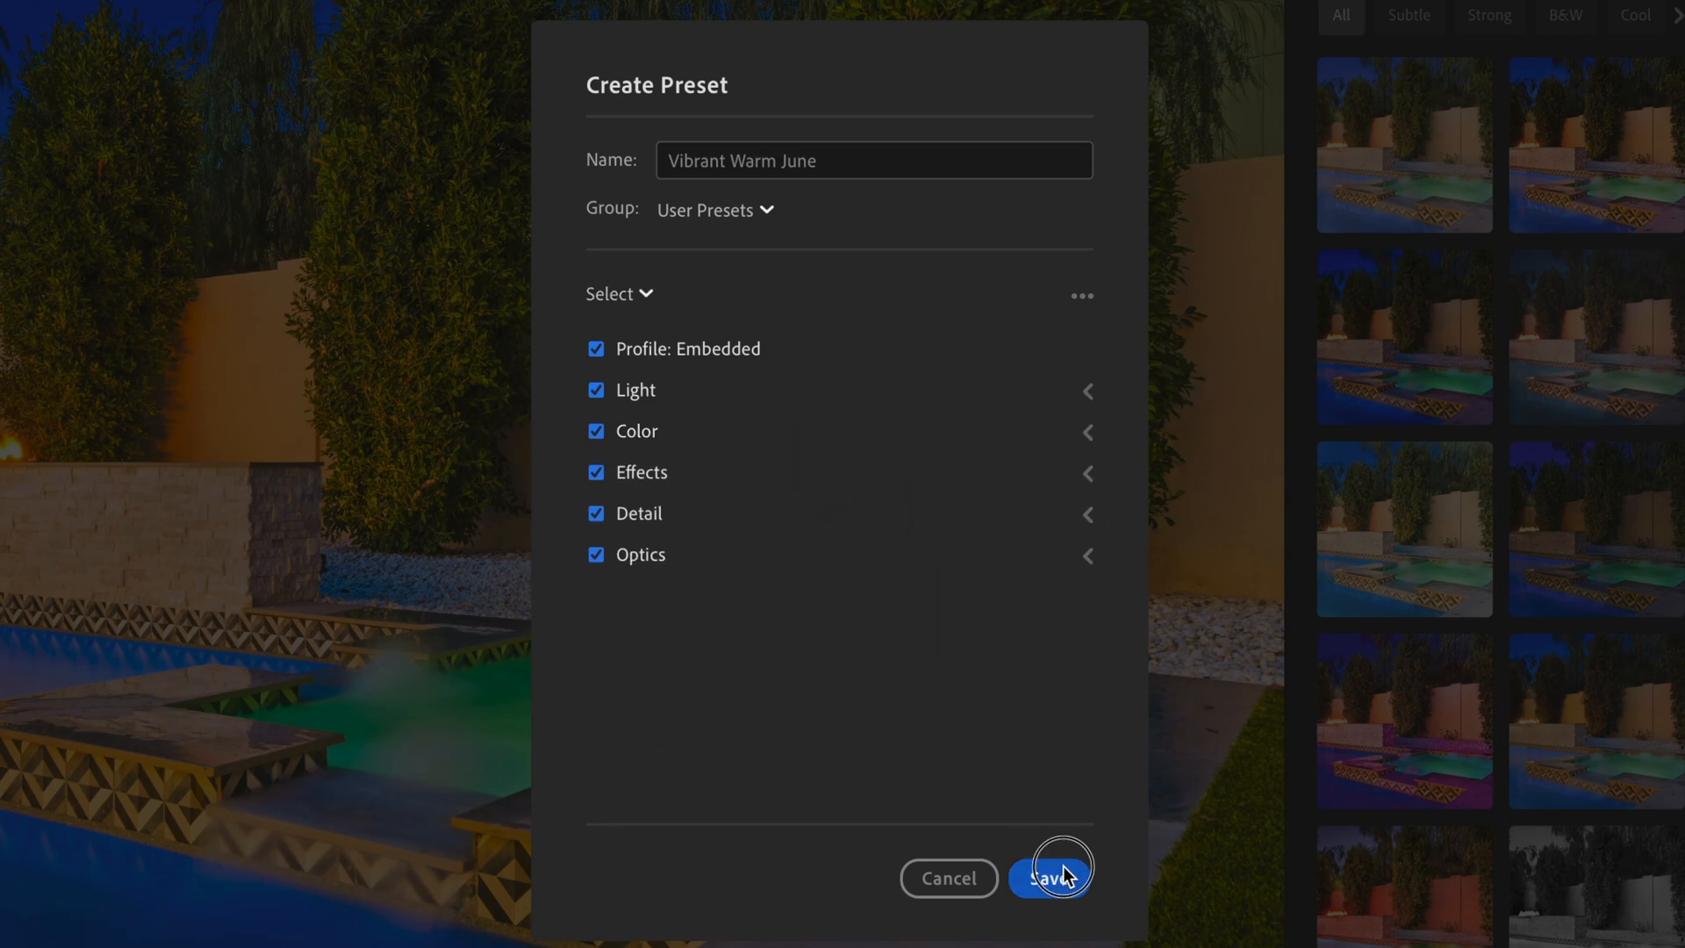
Save 'Vibrant Warm June' and view it under User Presets on the Yours tab.
click(1052, 878)
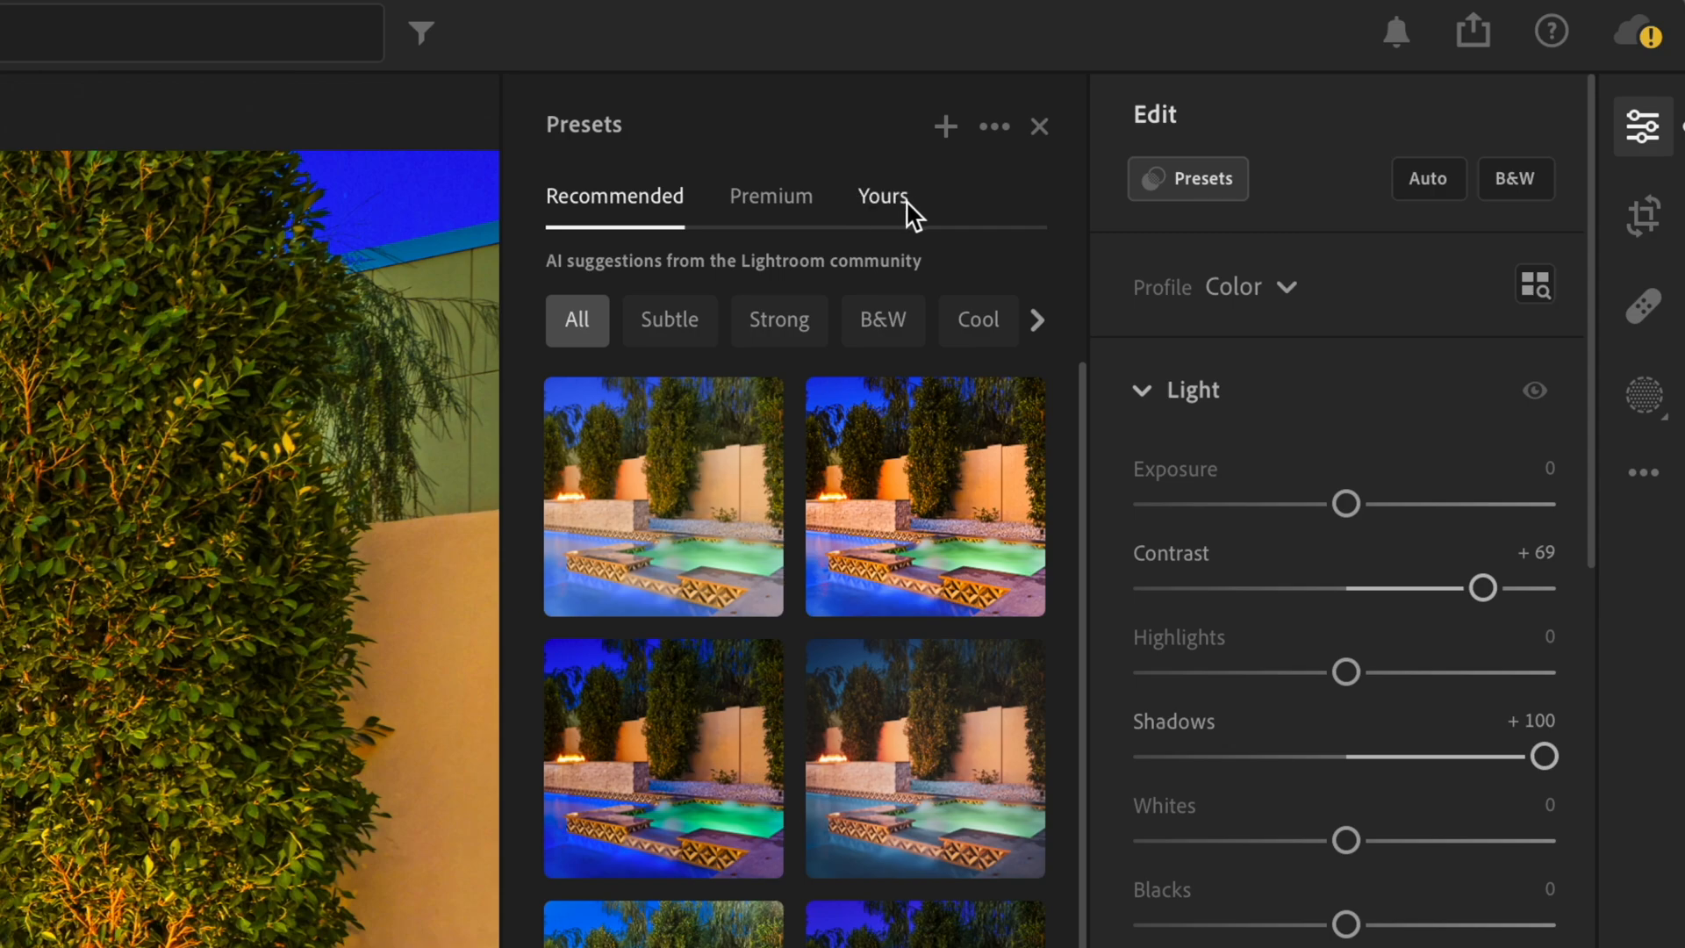
click(881, 195)
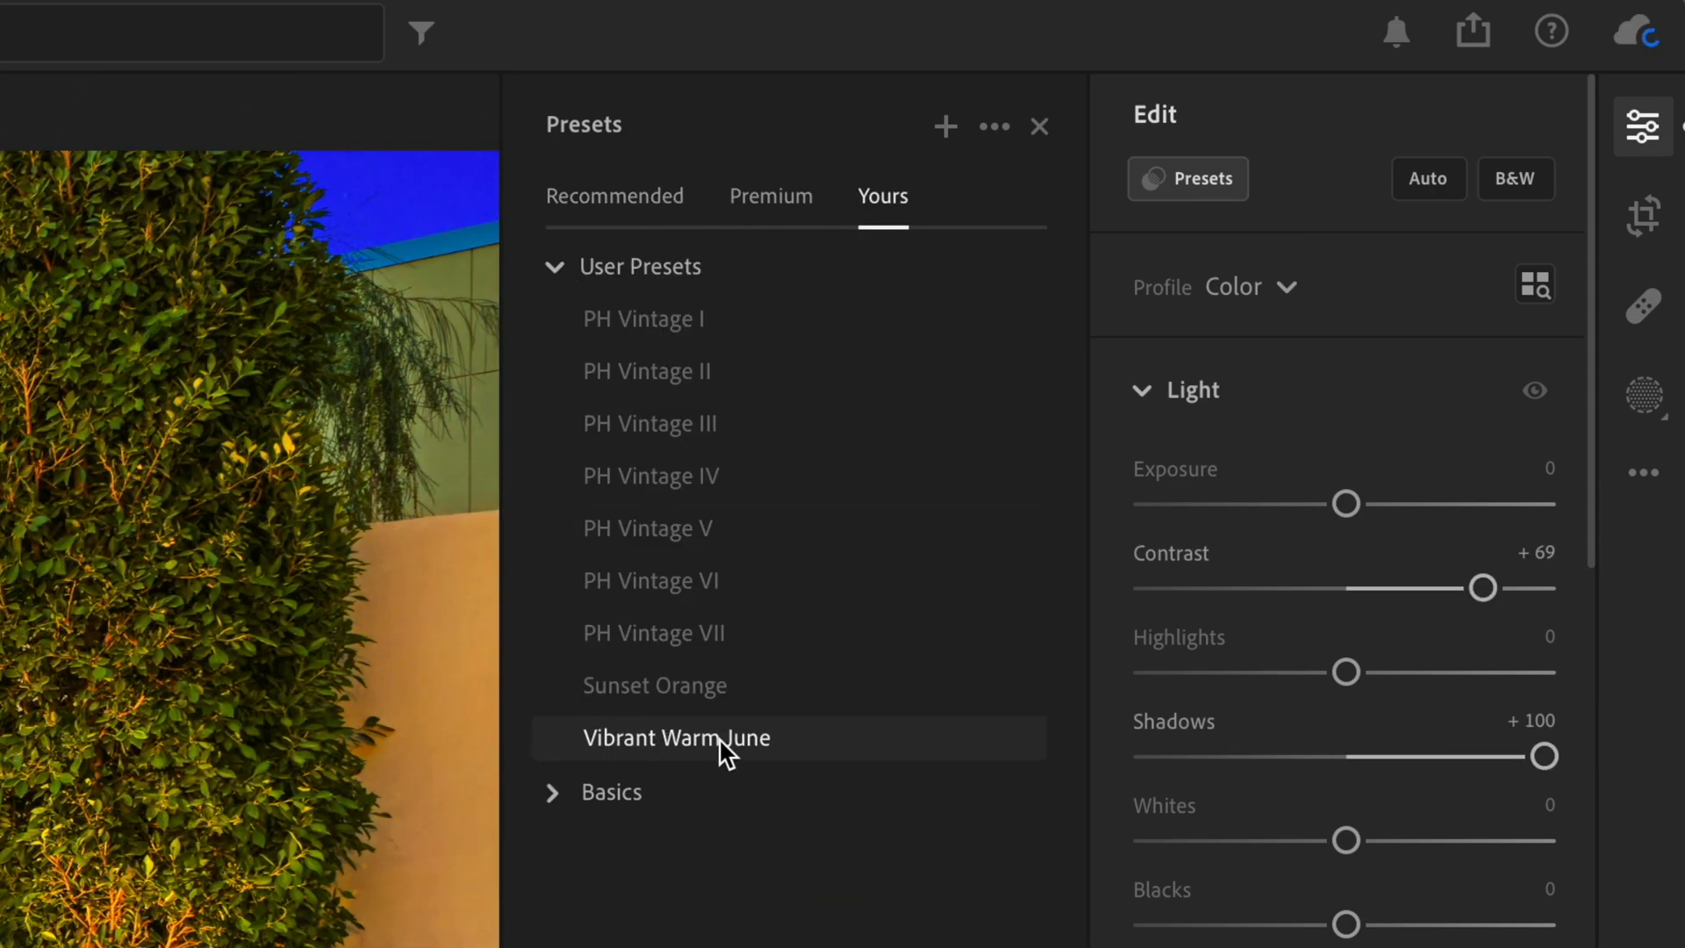
mouse_move(650, 747)
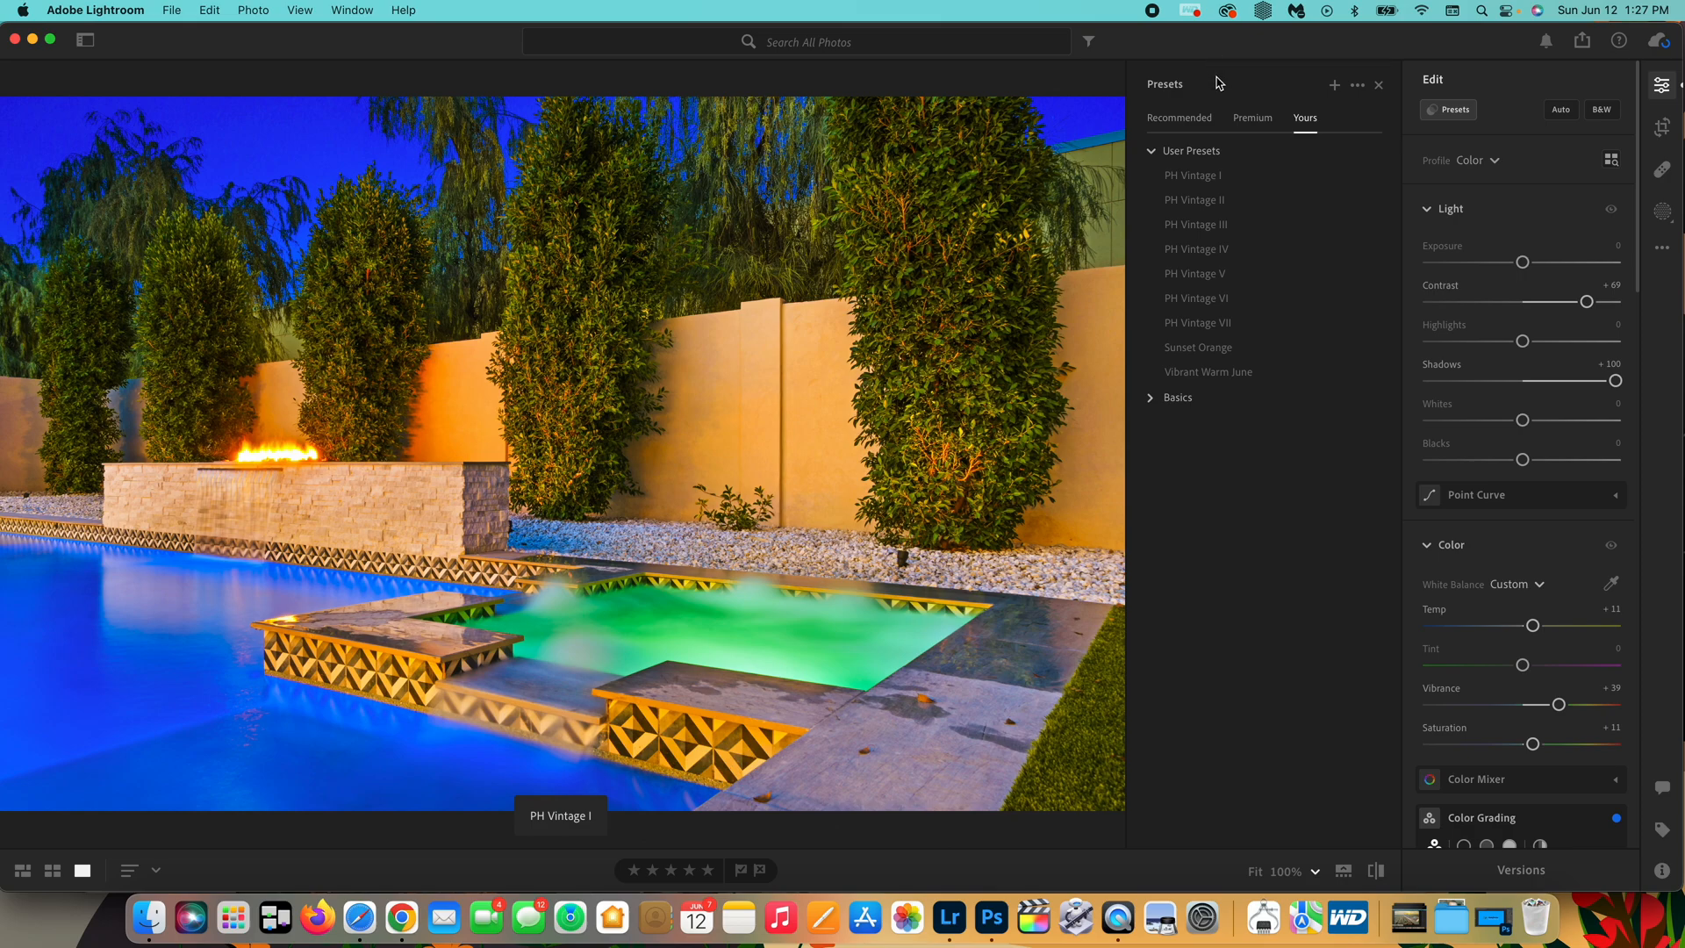
Return the Presets panel to the Recommended tab for the pool photo.
click(1179, 118)
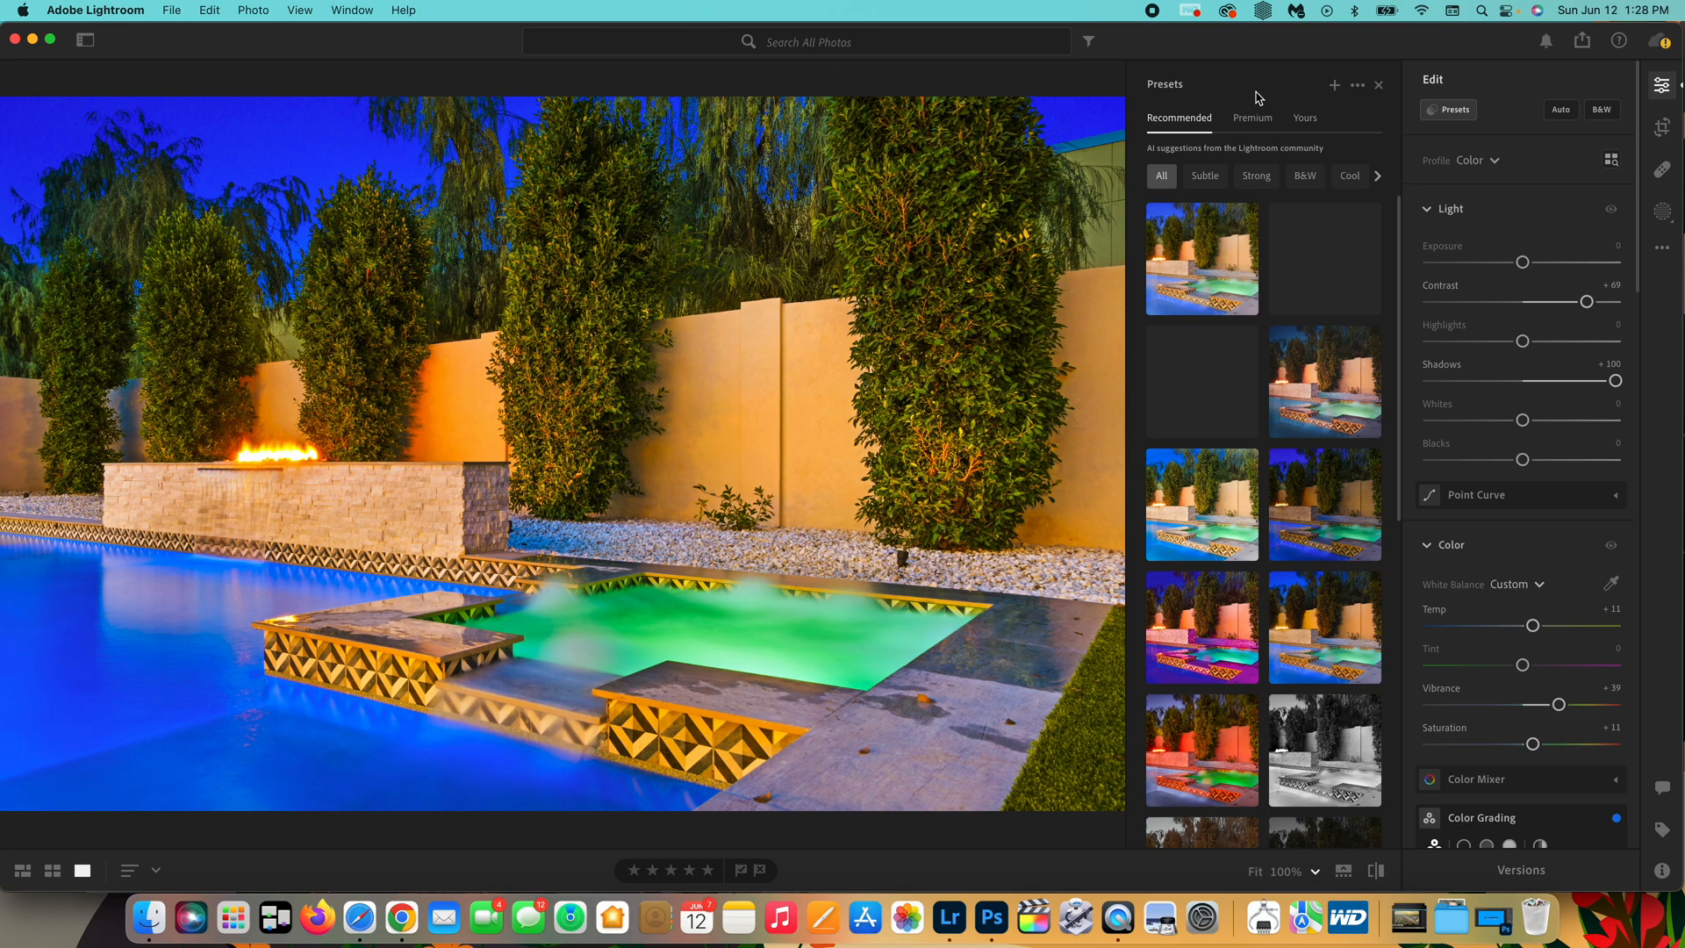
click(786, 511)
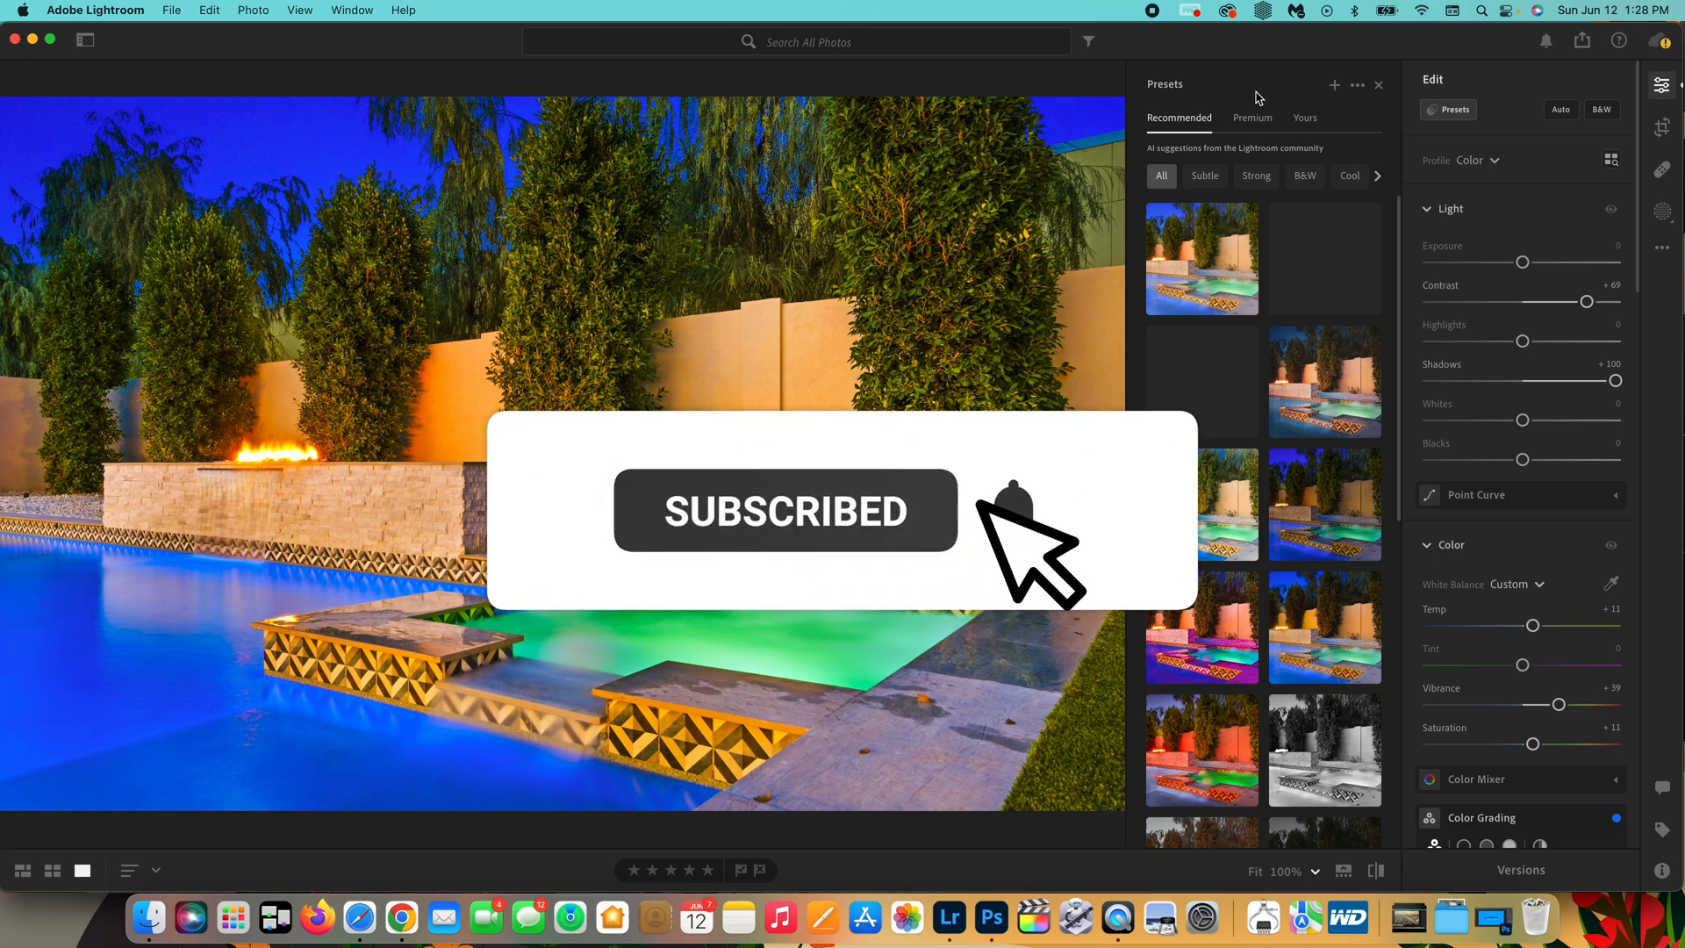